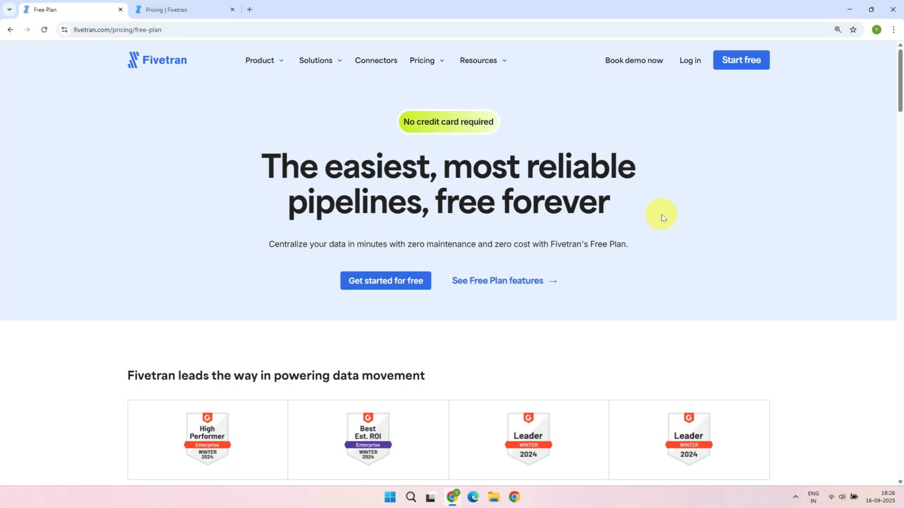
mouse_move(746, 95)
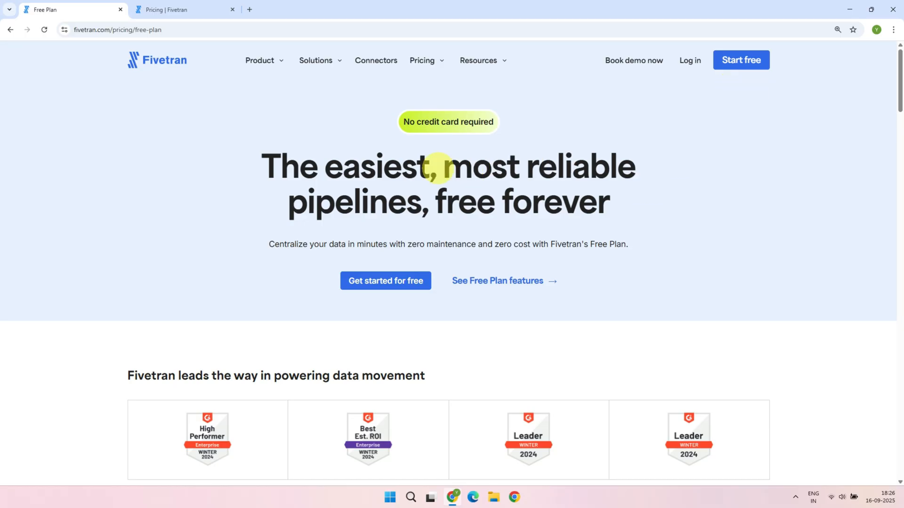
mouse_move(447, 190)
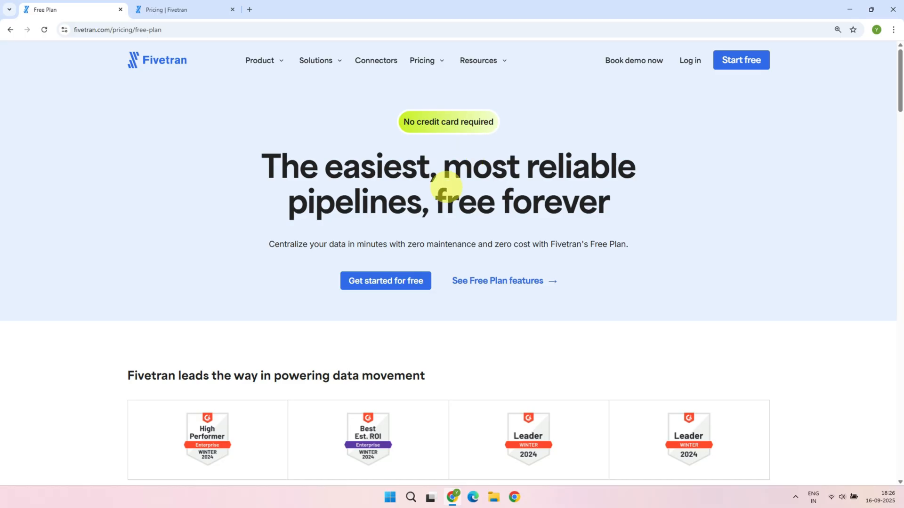
Step: Compare the Fivetran pricing plans, then begin signing up for a free account
click(175, 10)
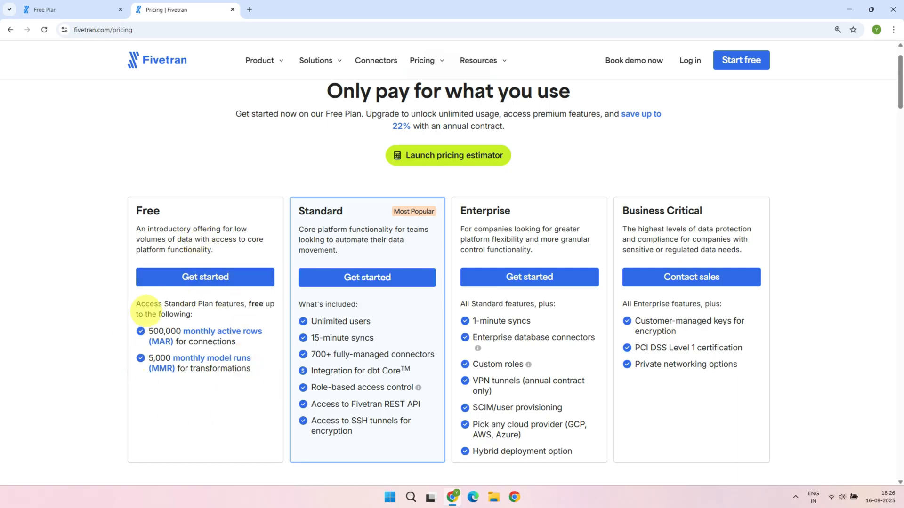
mouse_move(205, 304)
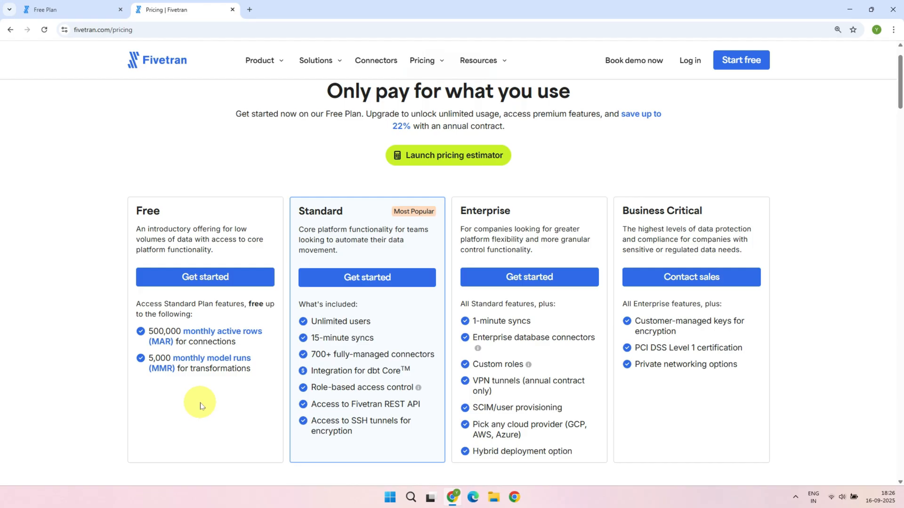
mouse_move(798, 106)
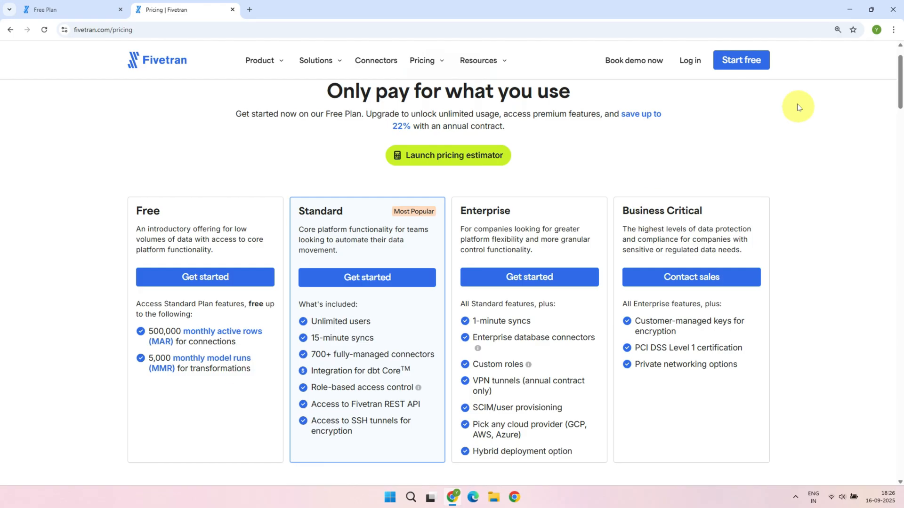
click(741, 60)
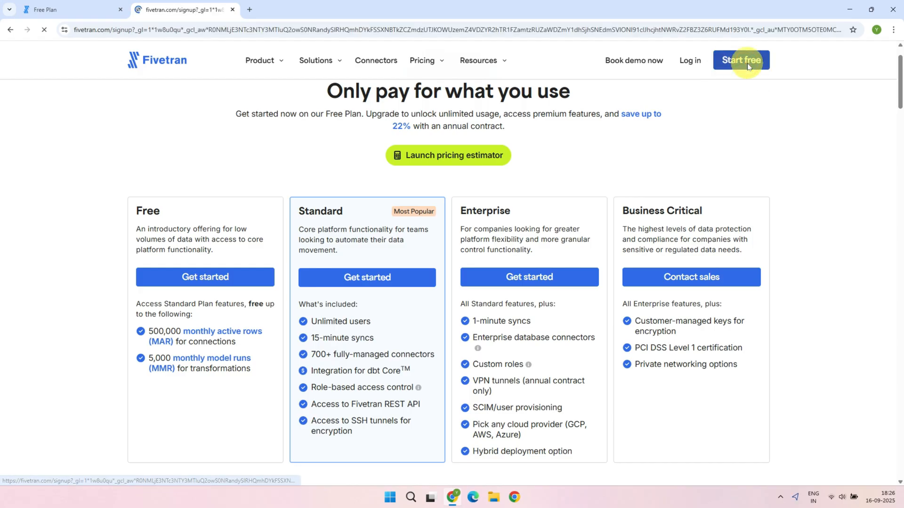
Step: Sign up with the existing Google account and fill in company sleekdata details, including employee range
click(741, 60)
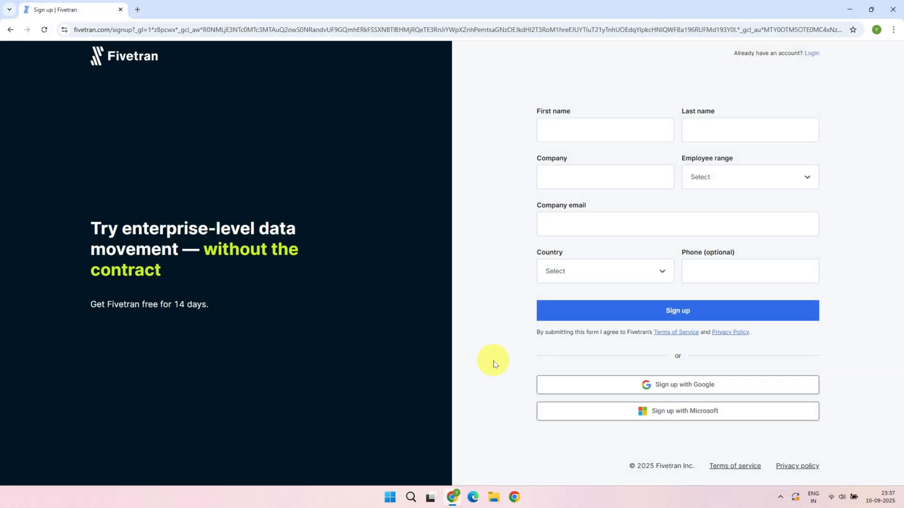
mouse_move(697, 387)
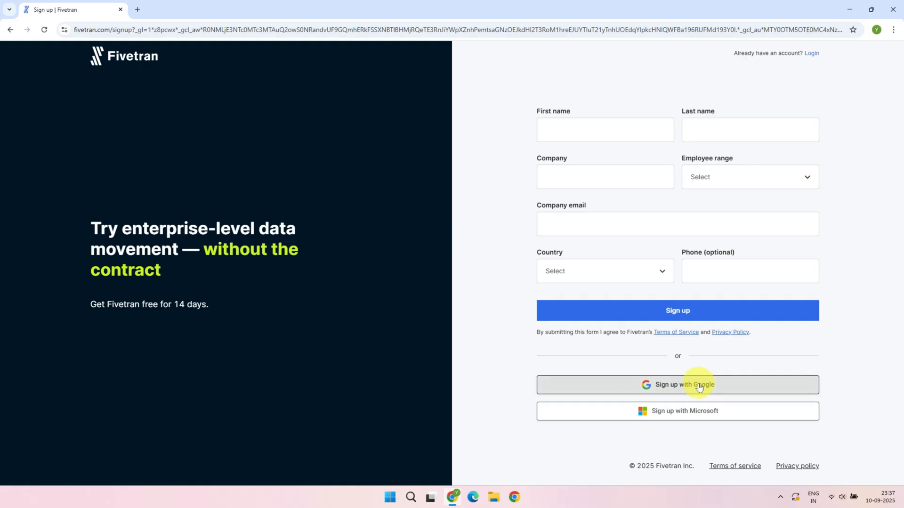
click(677, 385)
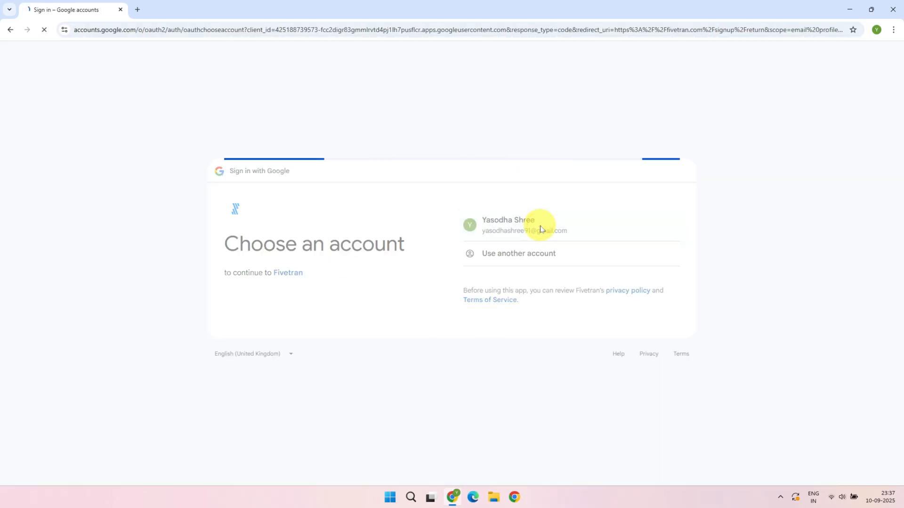
click(517, 227)
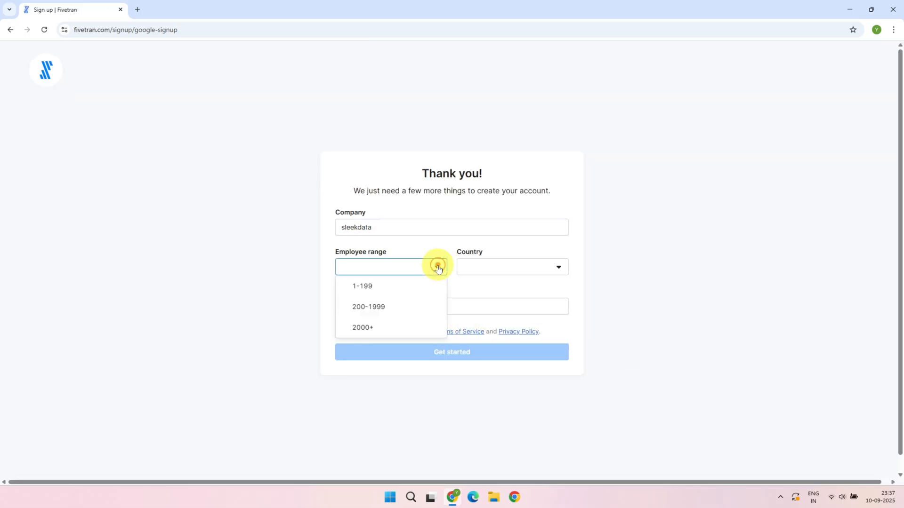
click(362, 286)
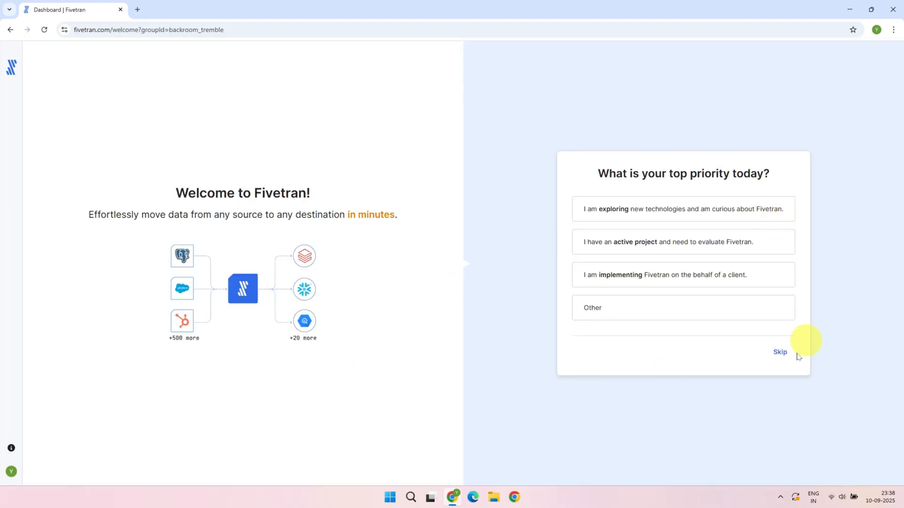
Step: Skip the priority question, pick role Other, choose GitHub, Snowflake and PostgreSQL, and continue
click(779, 352)
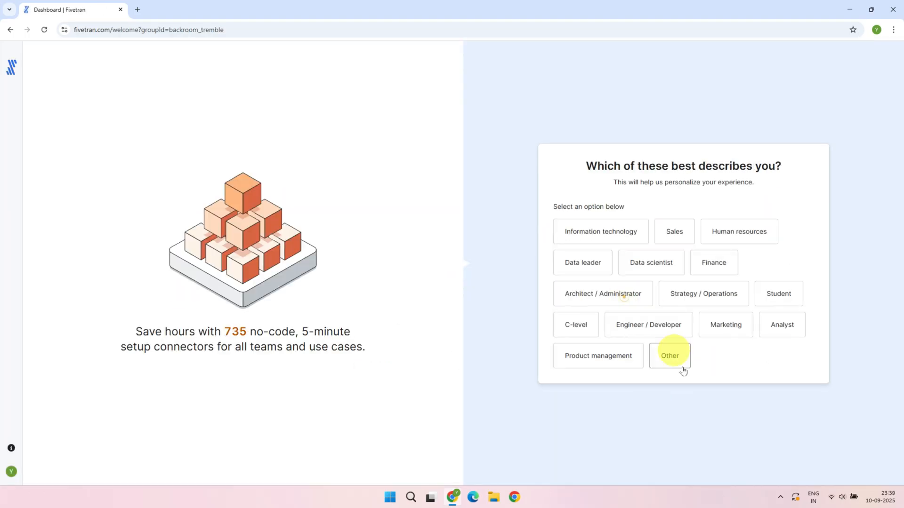
click(670, 356)
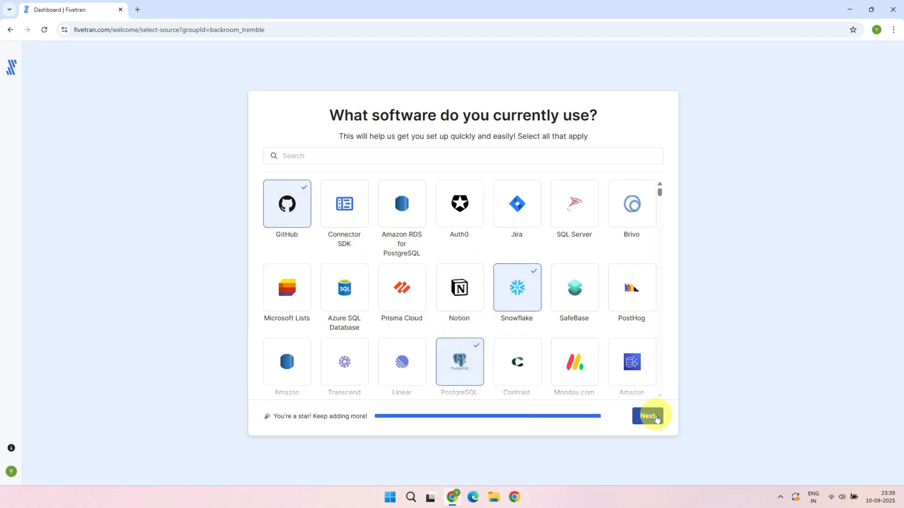
click(648, 416)
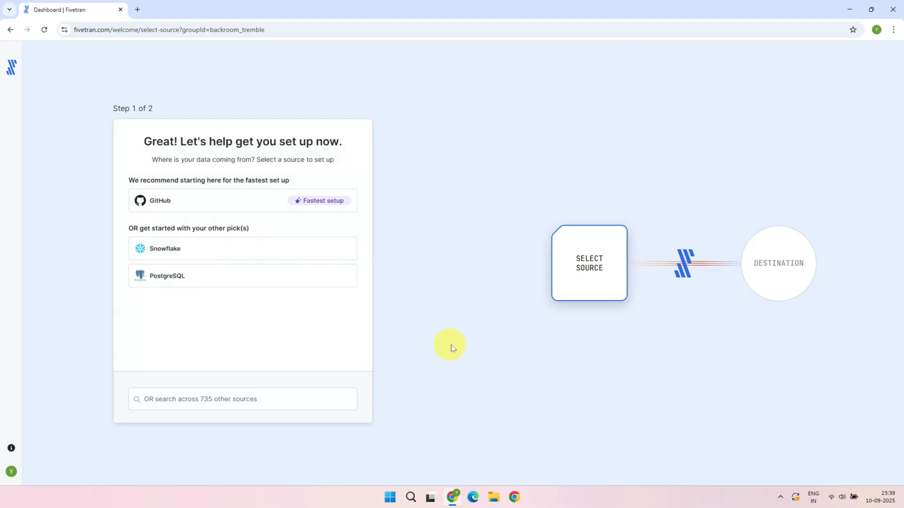
mouse_move(431, 377)
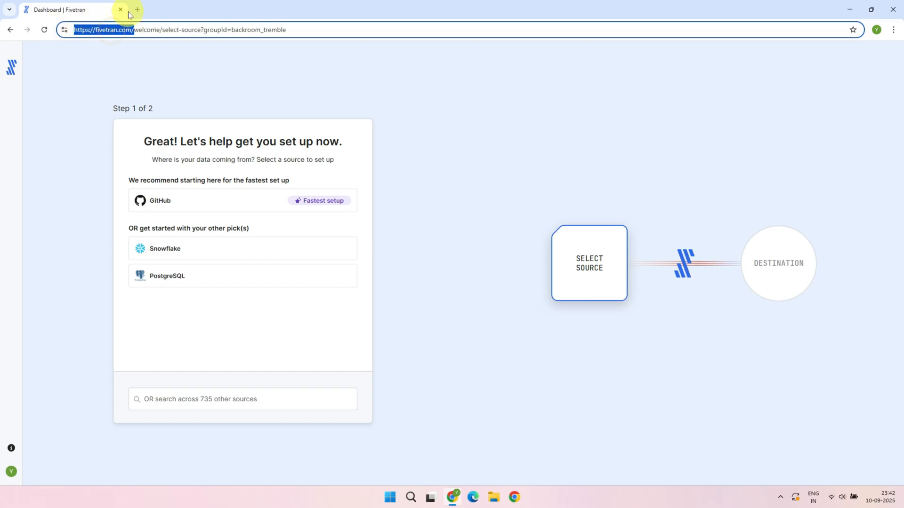
Step: Open fivetran.com in a new tab and log in to the sleekdata dashboard
click(137, 10)
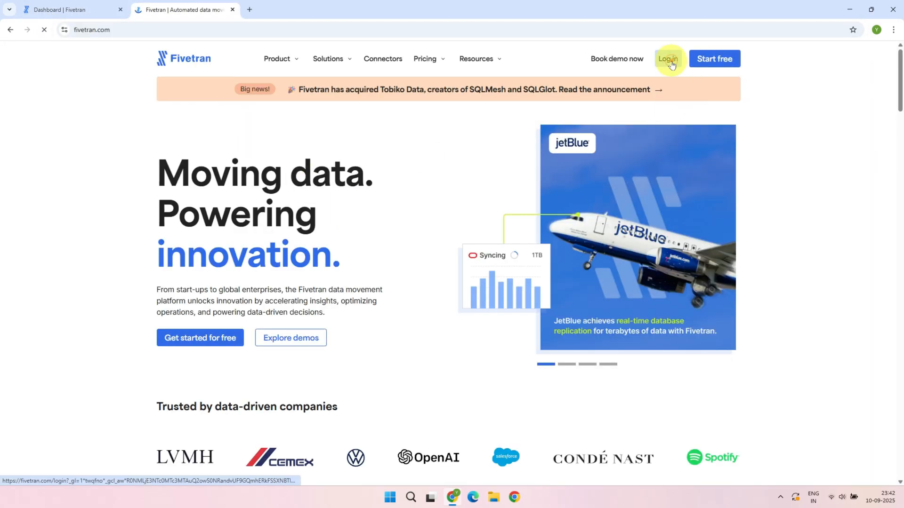
click(668, 58)
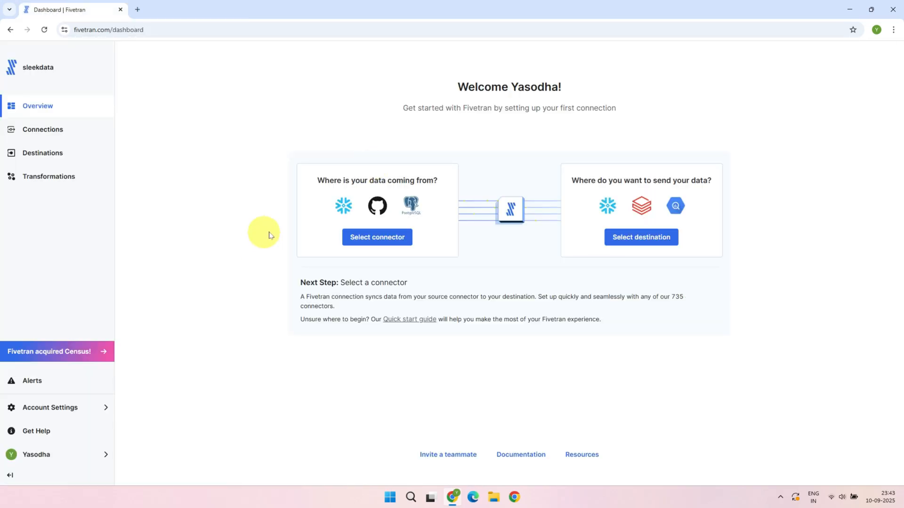
mouse_move(124, 301)
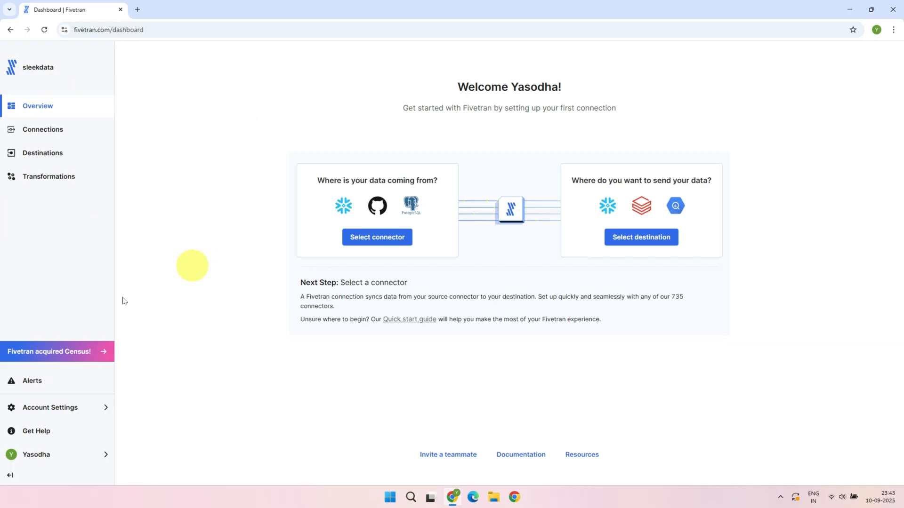
mouse_move(207, 228)
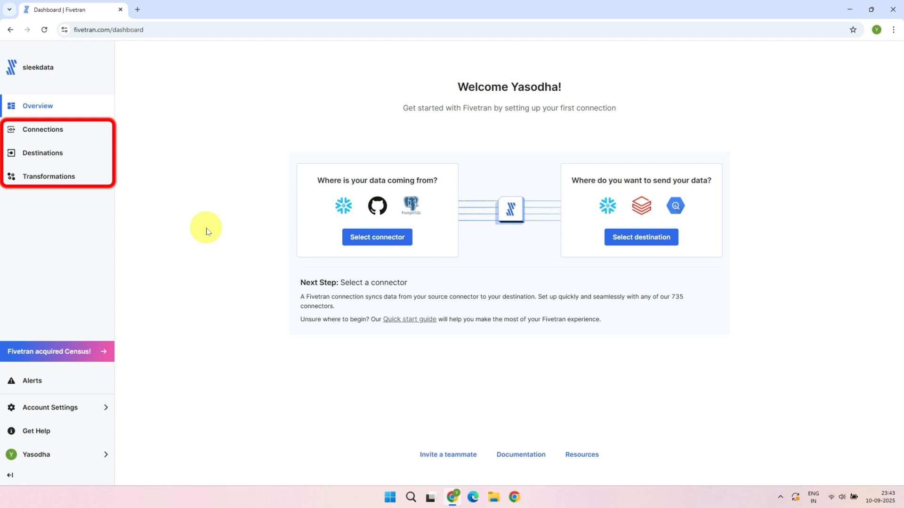
mouse_move(168, 203)
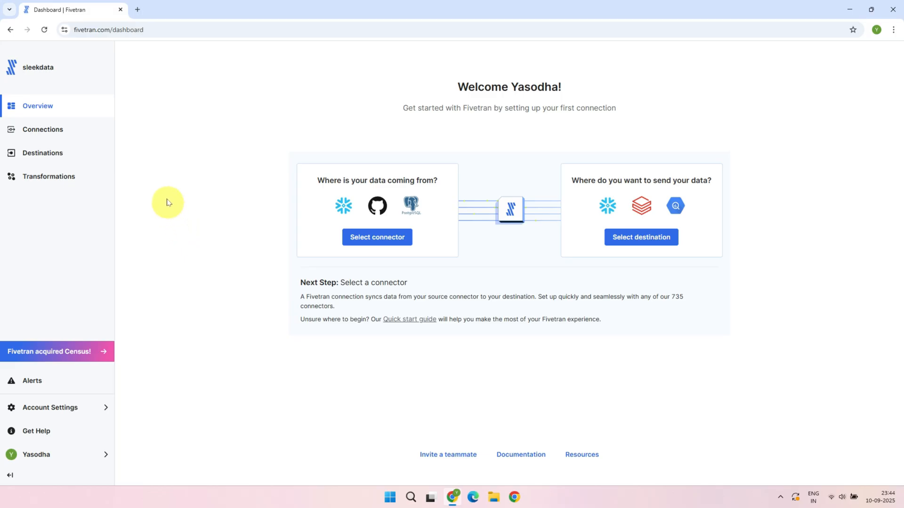
Step: Visit the Connections, Destinations and Transformations pages, noting the incomplete Warehouse destination
click(43, 129)
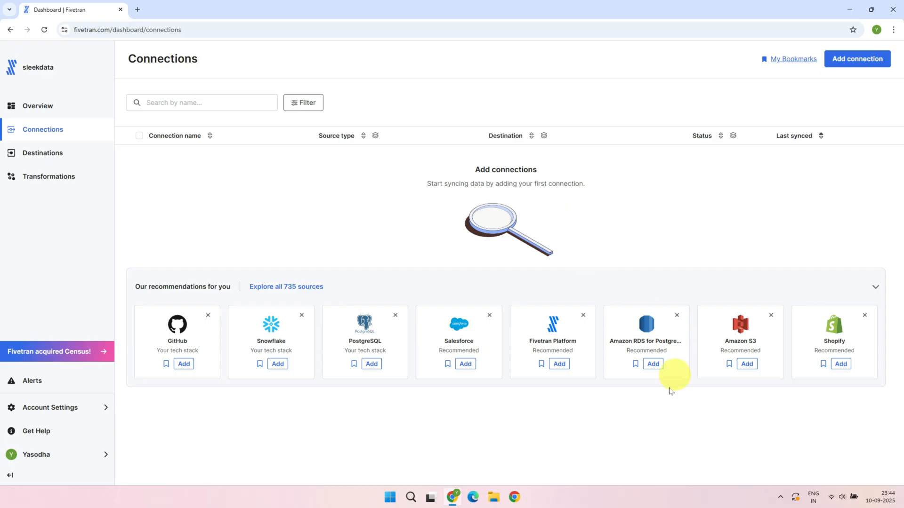
click(41, 153)
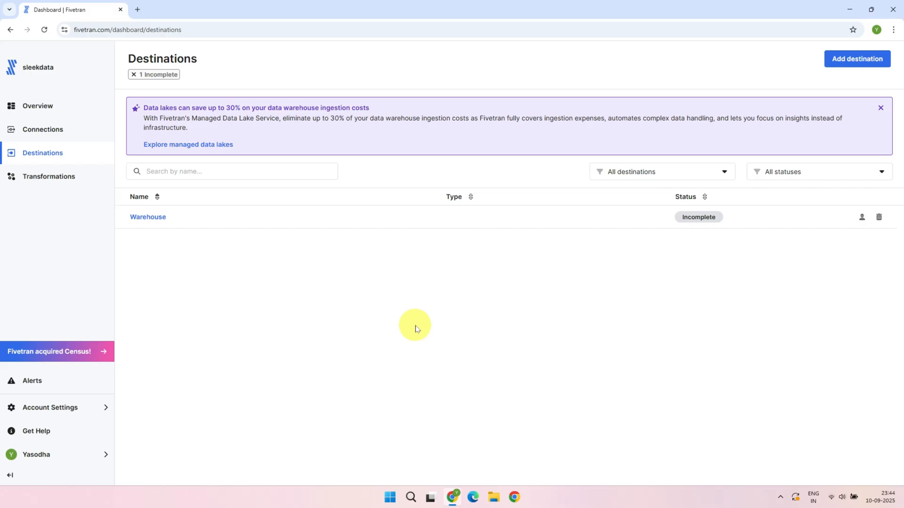
mouse_move(92, 203)
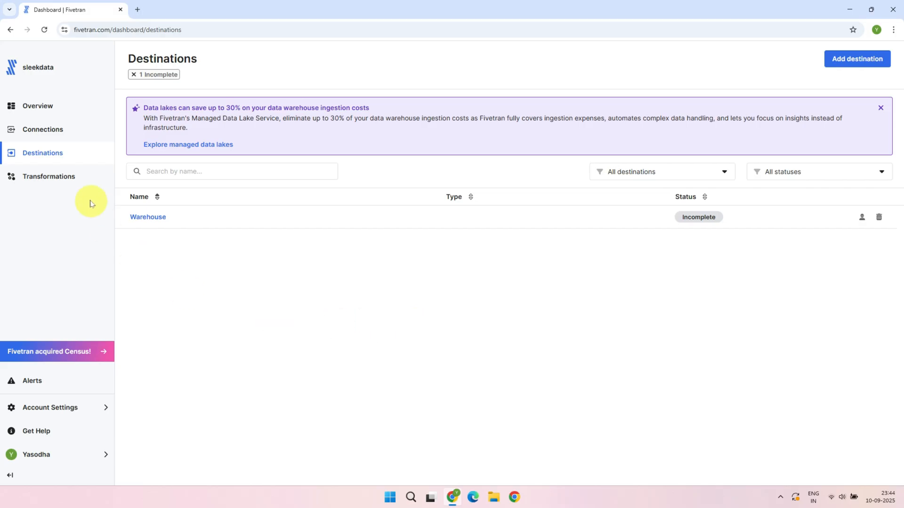
click(49, 176)
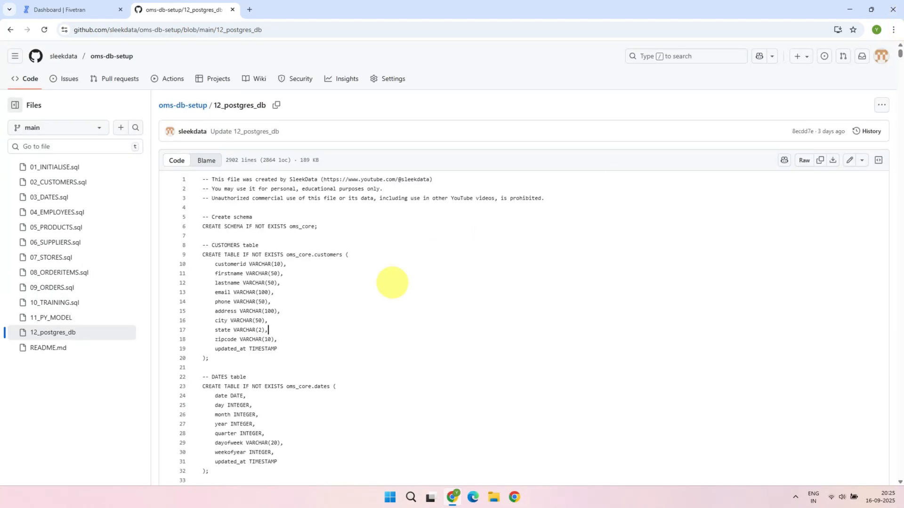
click(71, 9)
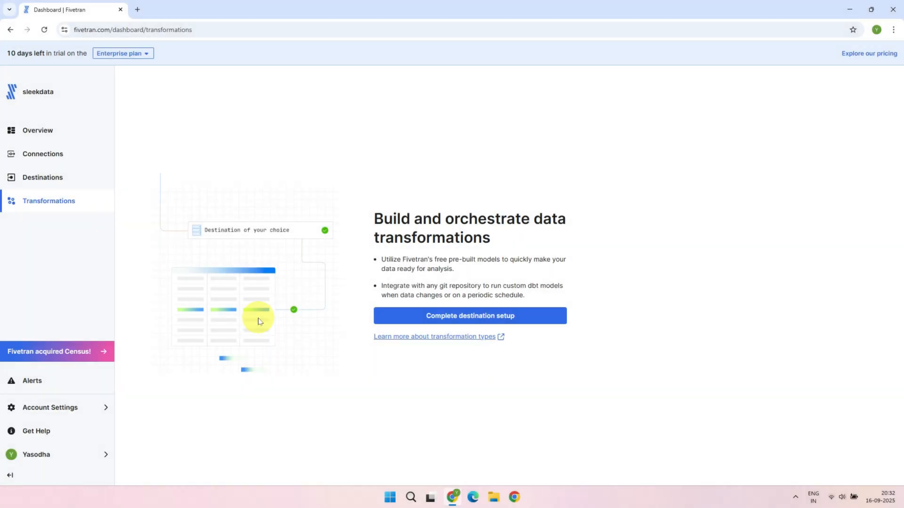
mouse_move(76, 184)
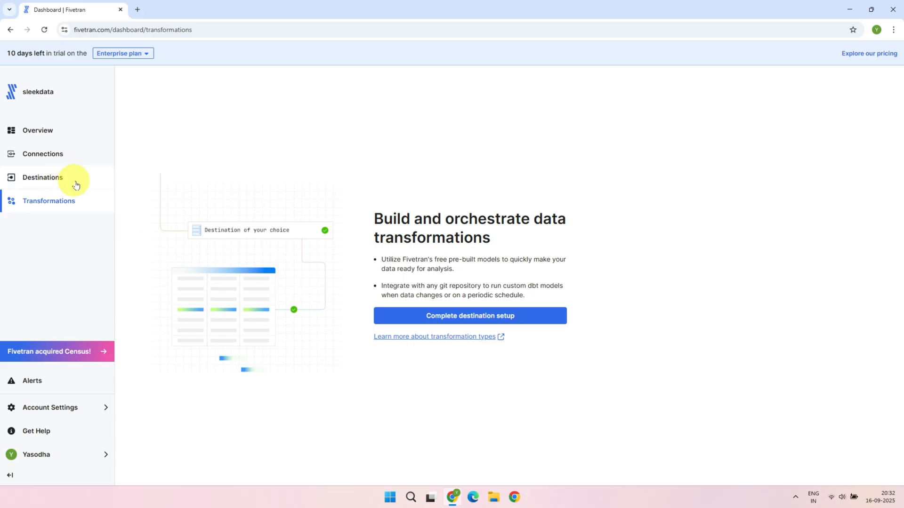
click(42, 178)
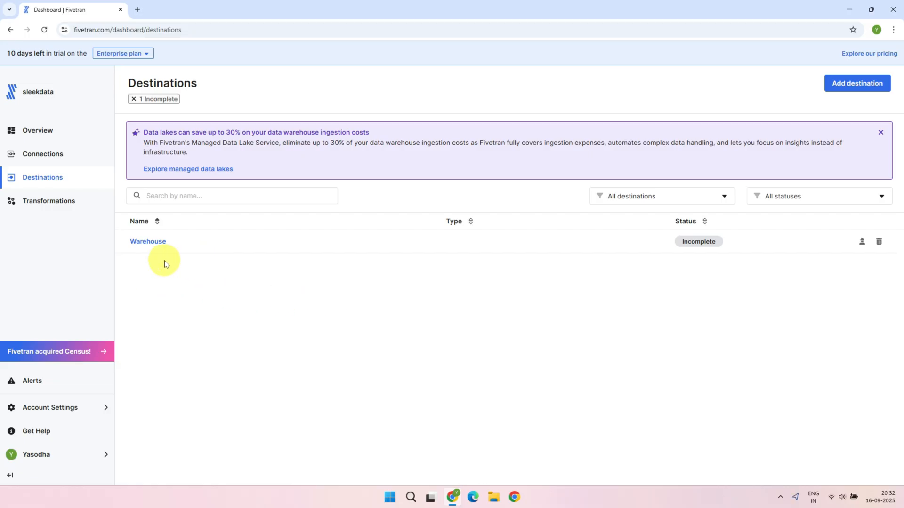
mouse_move(189, 259)
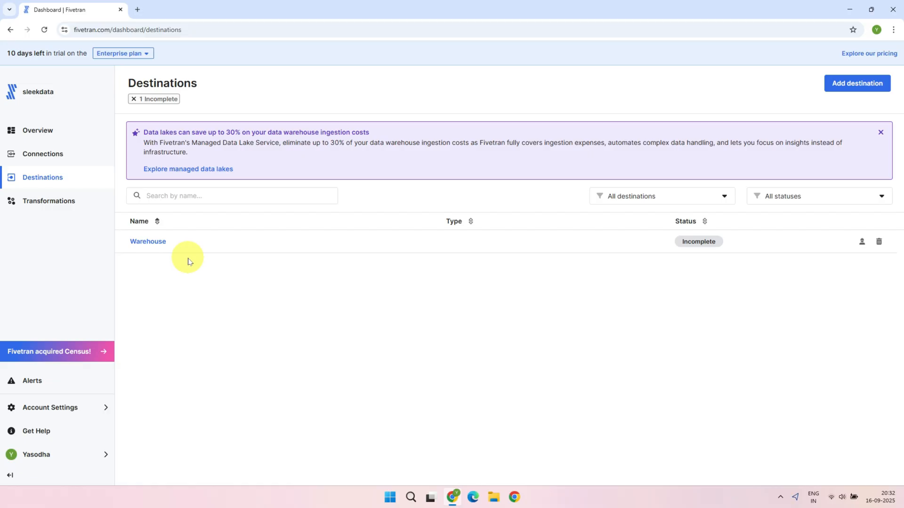
mouse_move(786, 306)
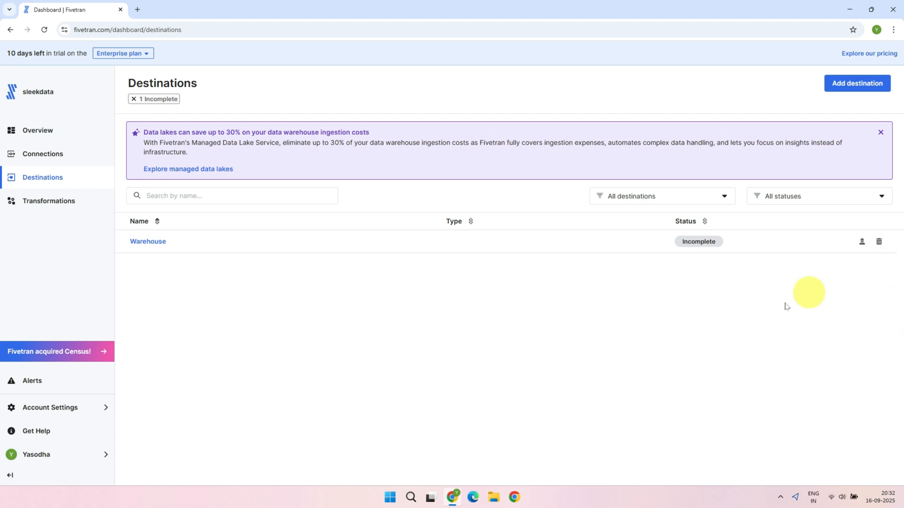
mouse_move(856, 90)
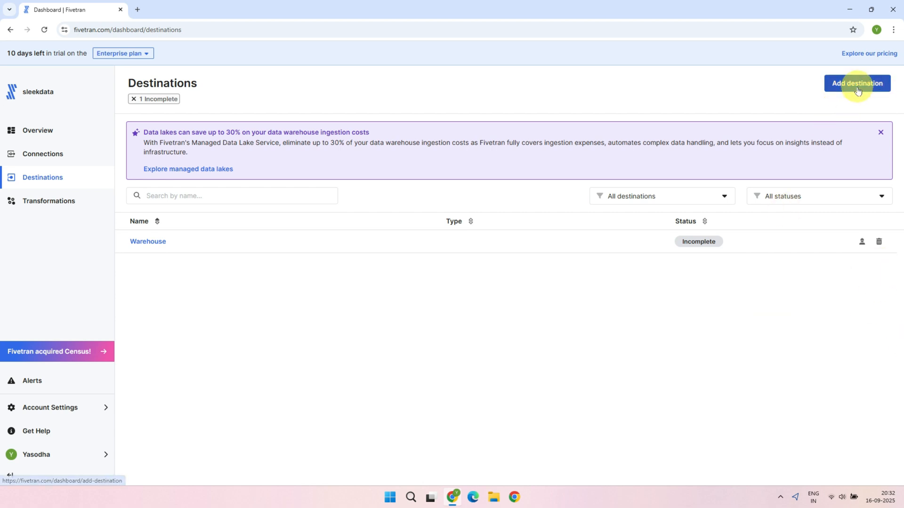
Step: Add a Snowflake destination named 'Snowflake_WH'
click(857, 83)
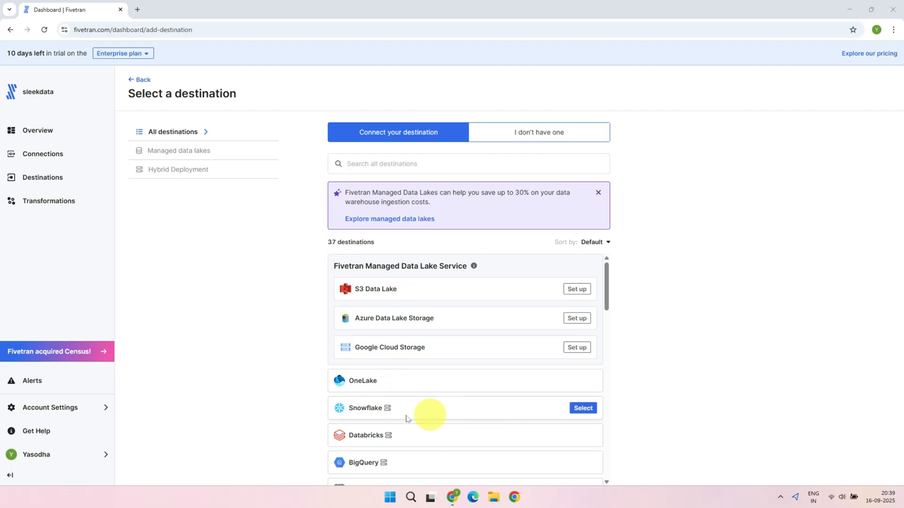
click(583, 408)
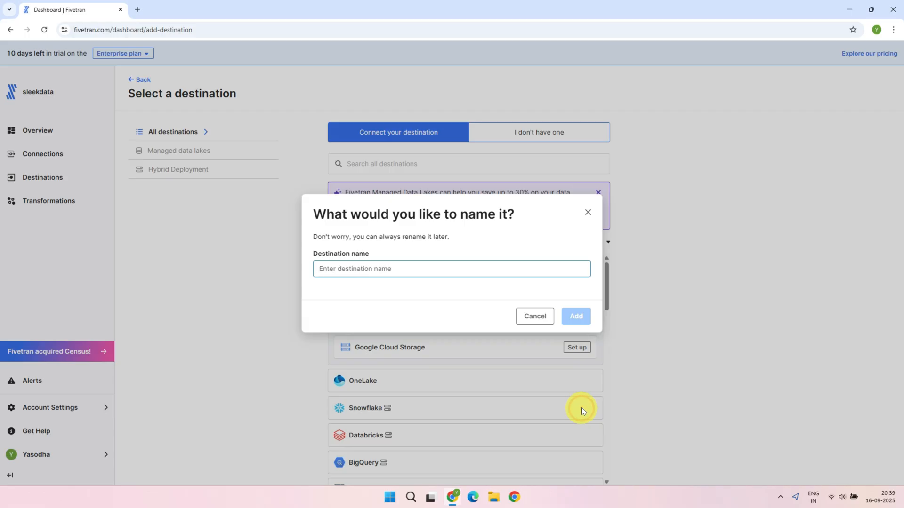
text(Snowflake_WH)
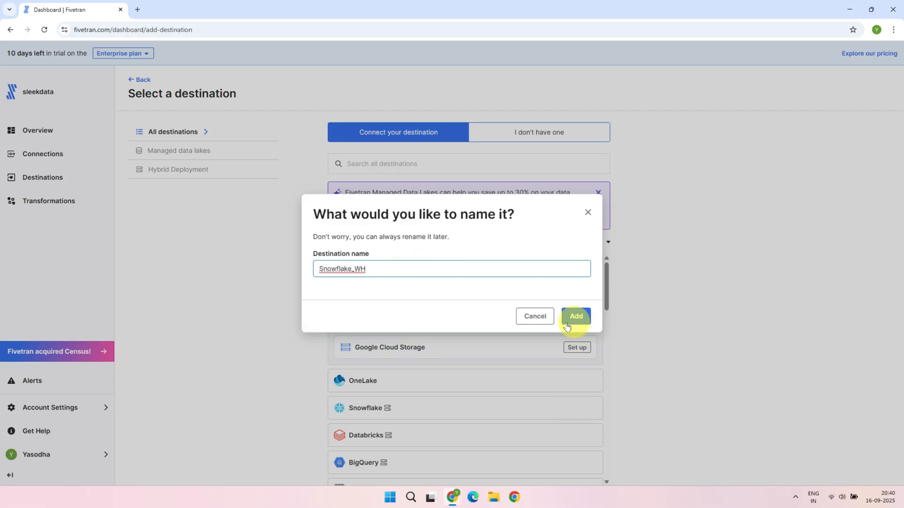
click(576, 315)
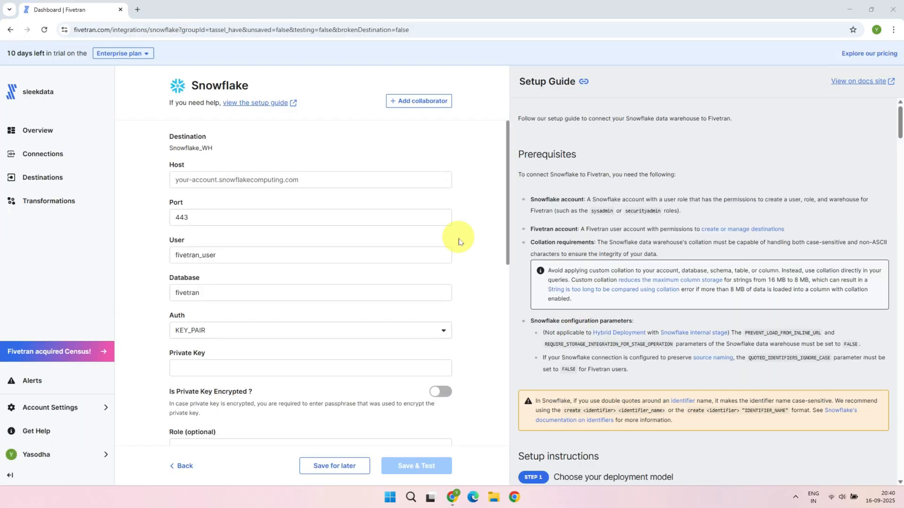
mouse_move(214, 196)
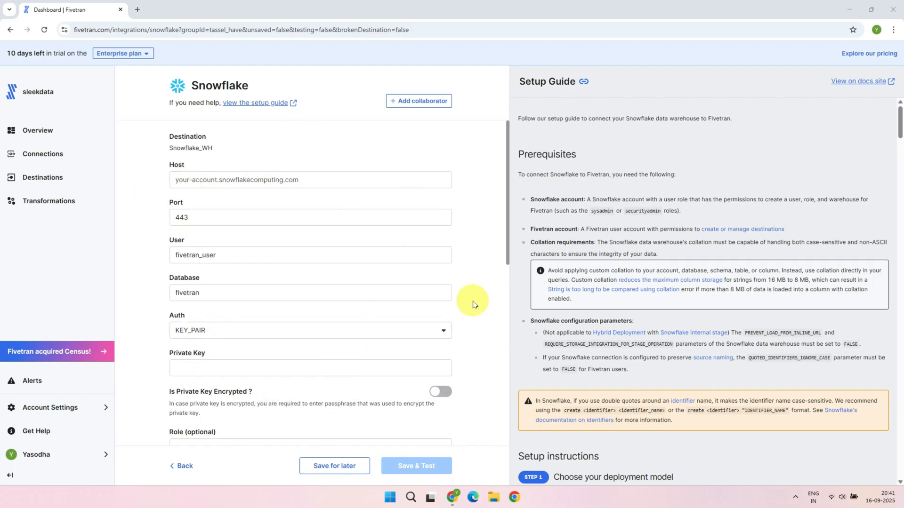
mouse_move(891, 142)
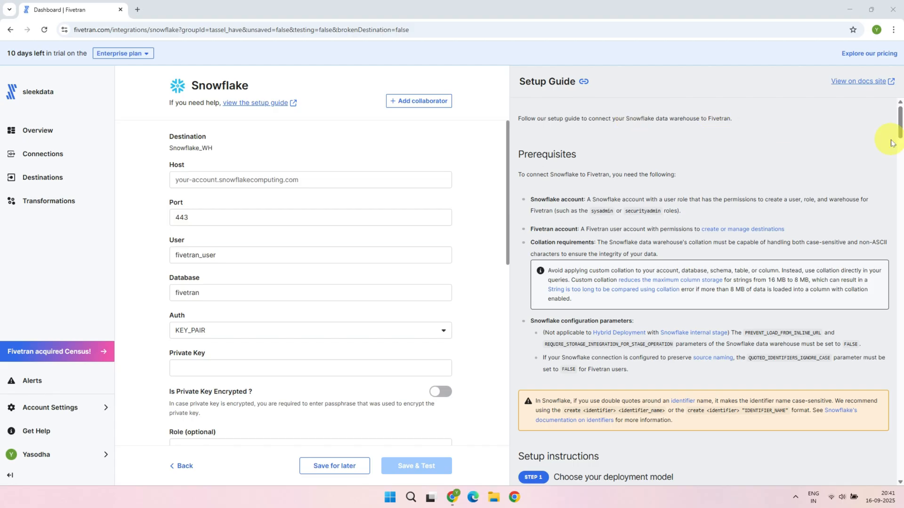
mouse_move(902, 129)
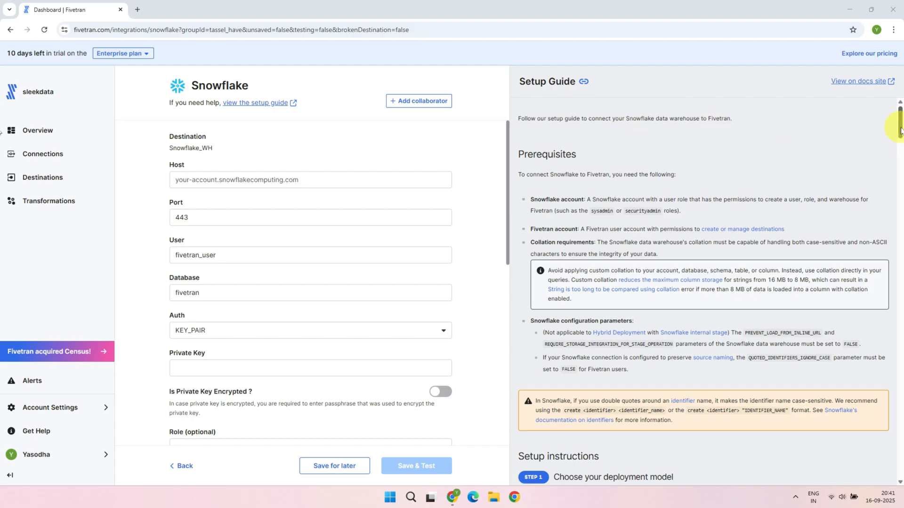
Step: Scroll the Setup Guide to the SQL script creating the Fivetran role, user, warehouse and database
scroll(down, 3)
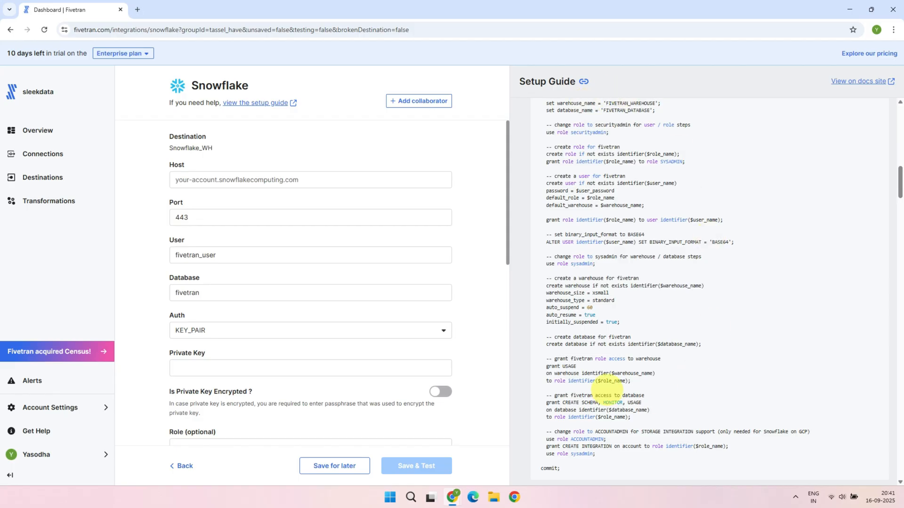
mouse_move(668, 305)
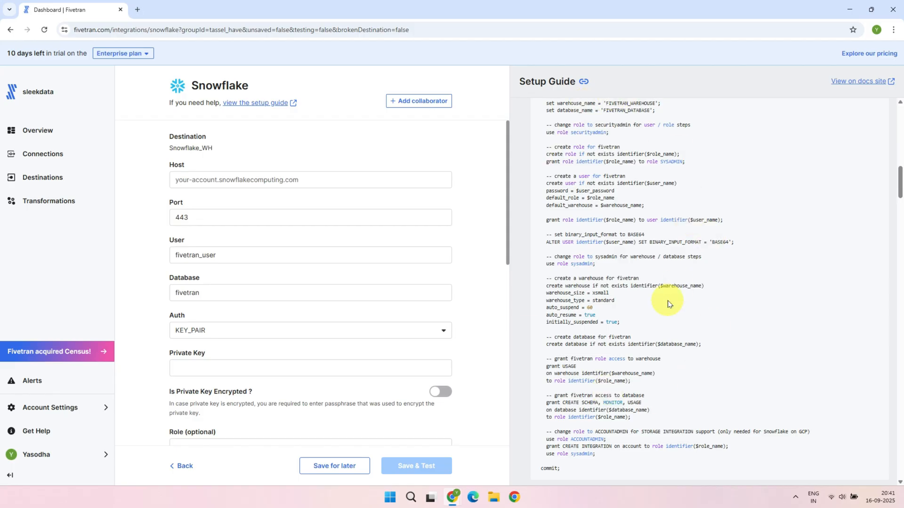
mouse_move(297, 213)
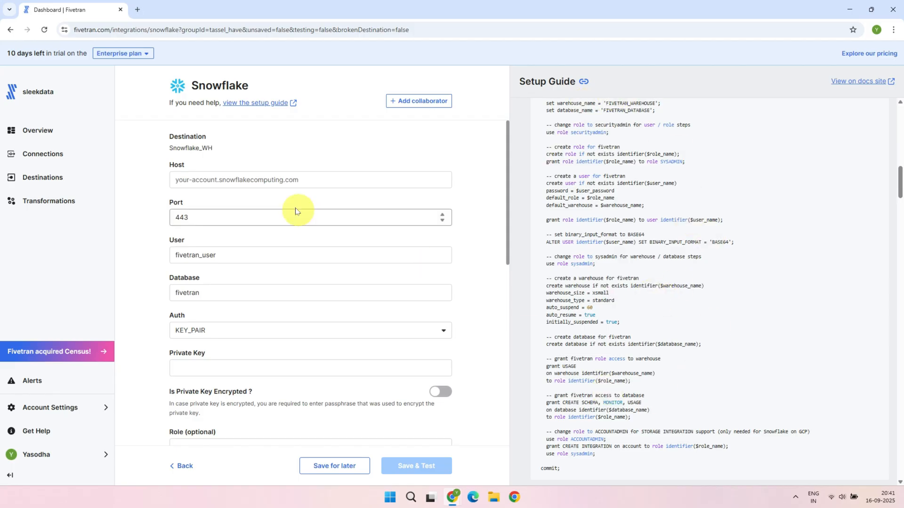
mouse_move(452, 497)
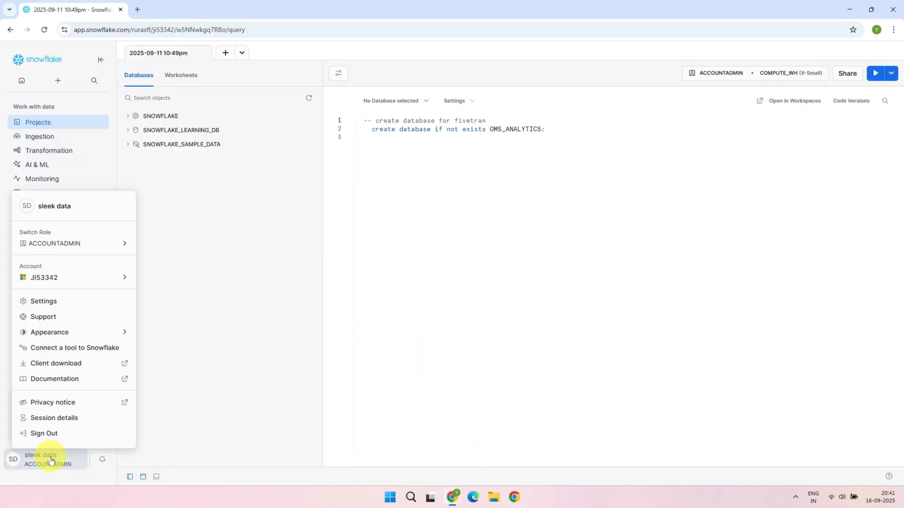
Step: Fill host from Snowflake account details, user SLEEKDATA, and database OMS_ANALYTICS from the script
click(73, 272)
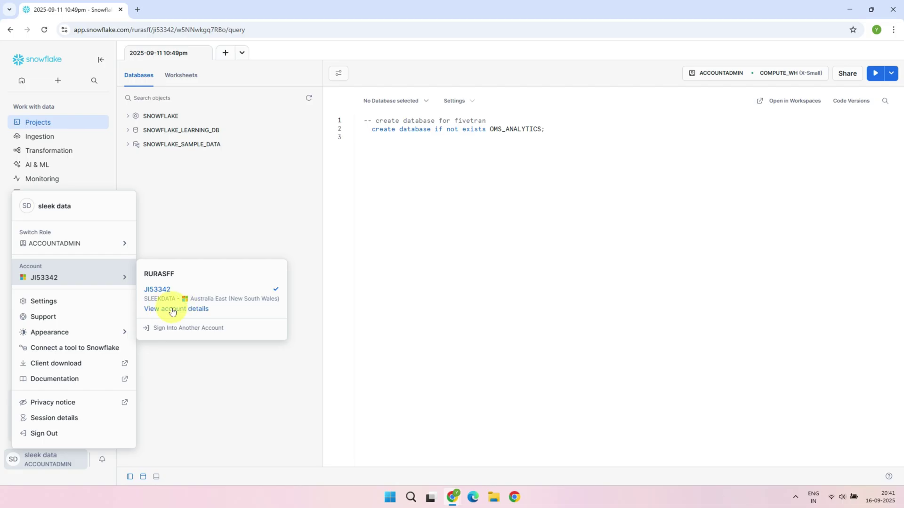
click(177, 309)
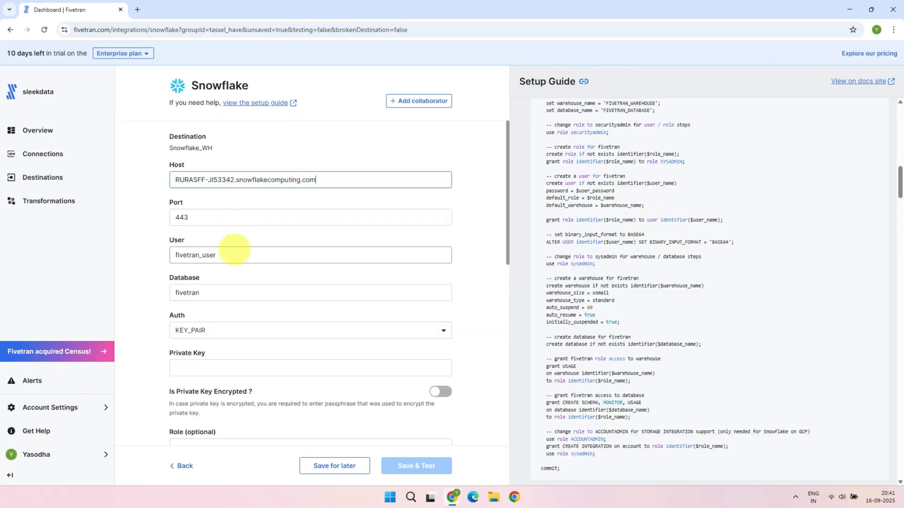
text(SLEEKDATA)
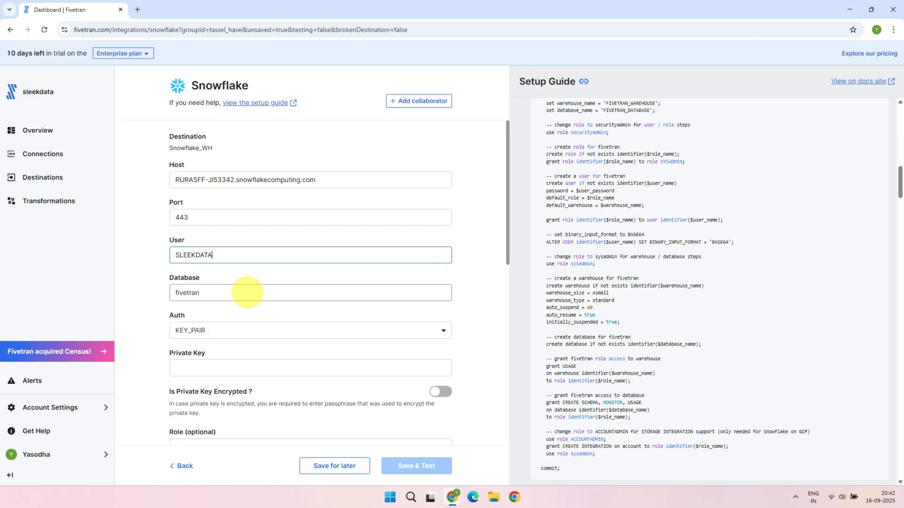
click(311, 293)
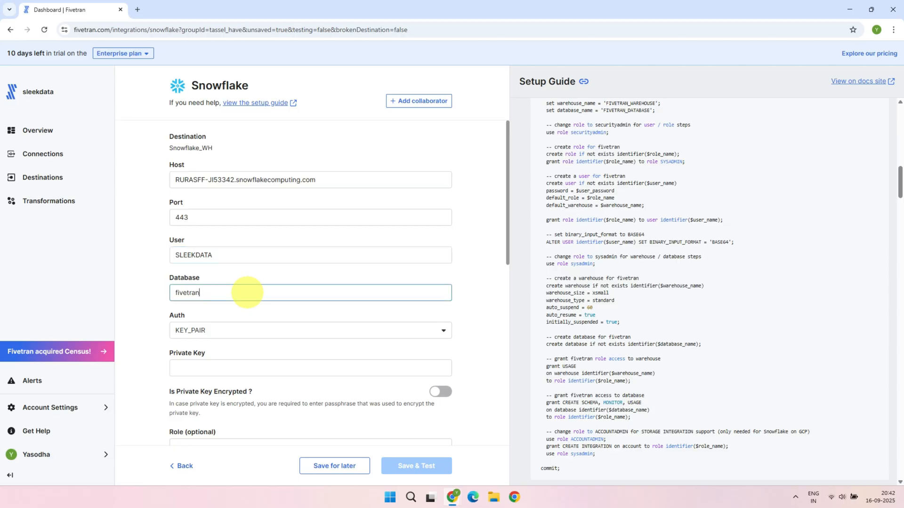
double_click(187, 293)
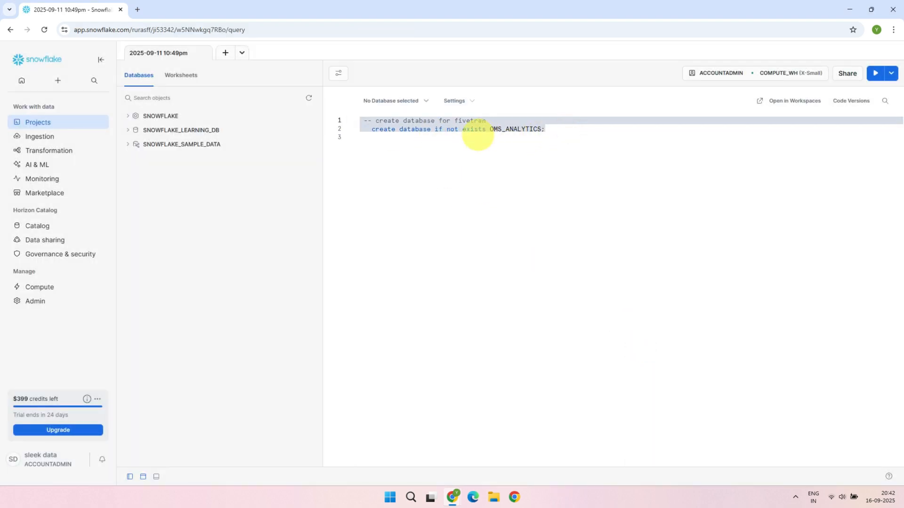
click(878, 73)
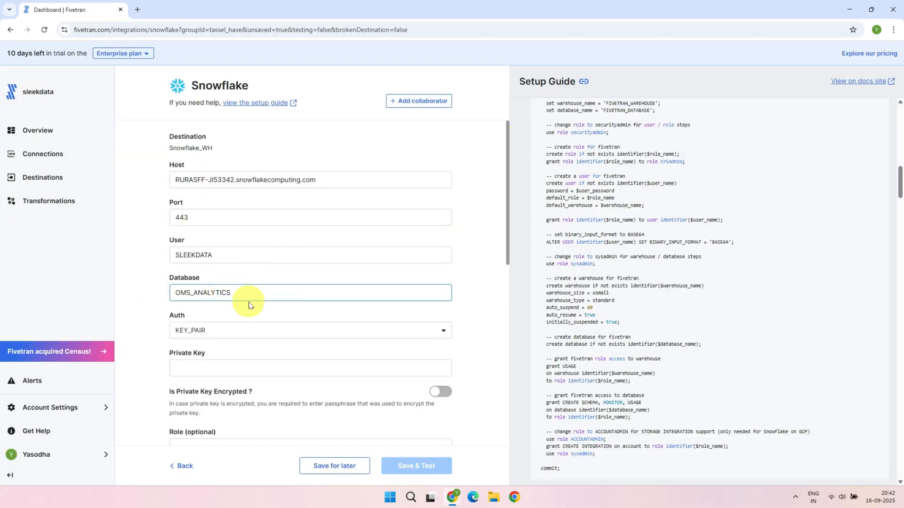
Step: Use PASSWORD auth with role ACCOUNTADMIN, then save and test the Snowflake_WH destination
click(311, 331)
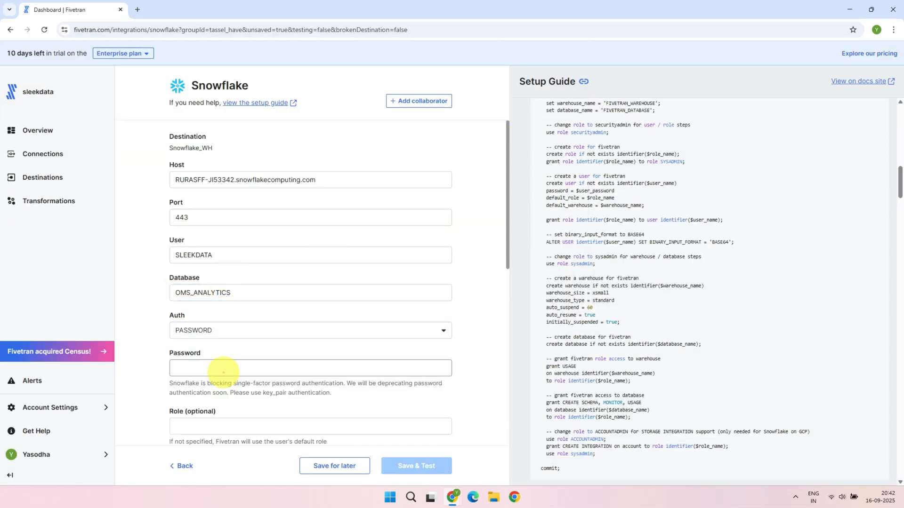
scroll(down, 3)
text(ACCOUNTADMIN)
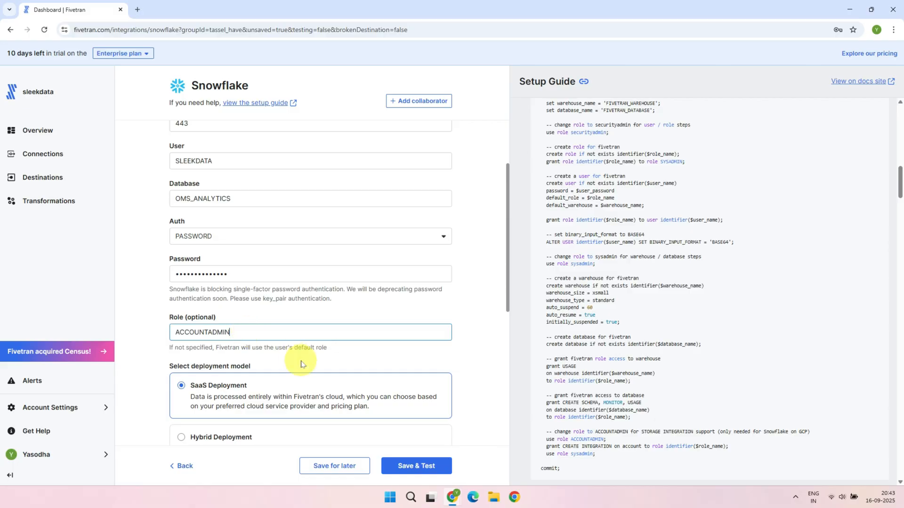
scroll(down, 3)
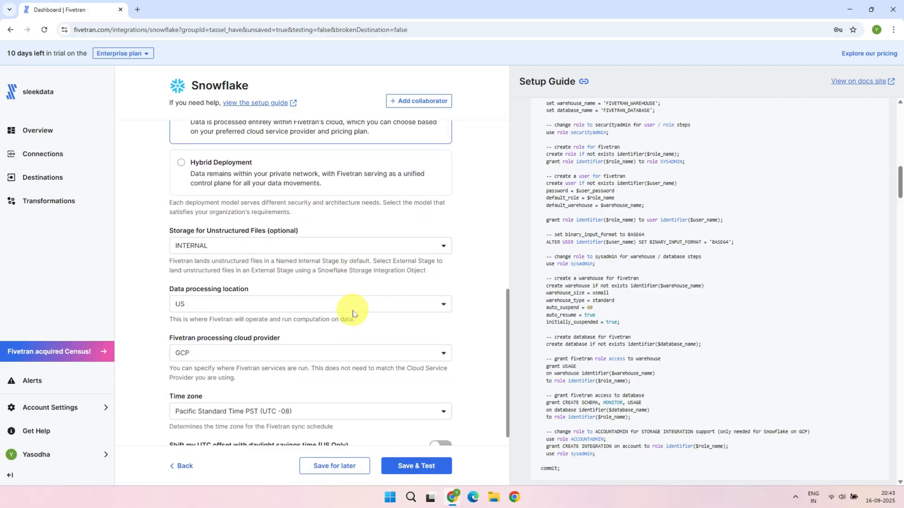
click(311, 353)
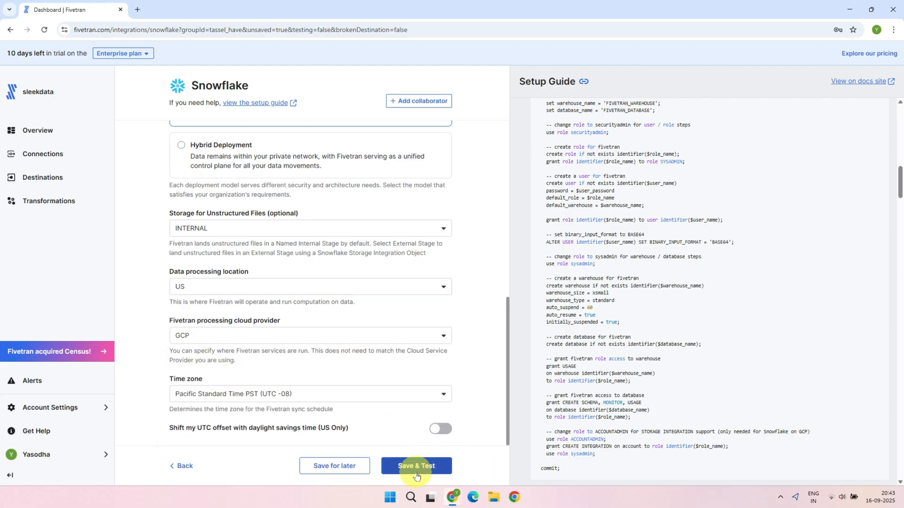
click(416, 466)
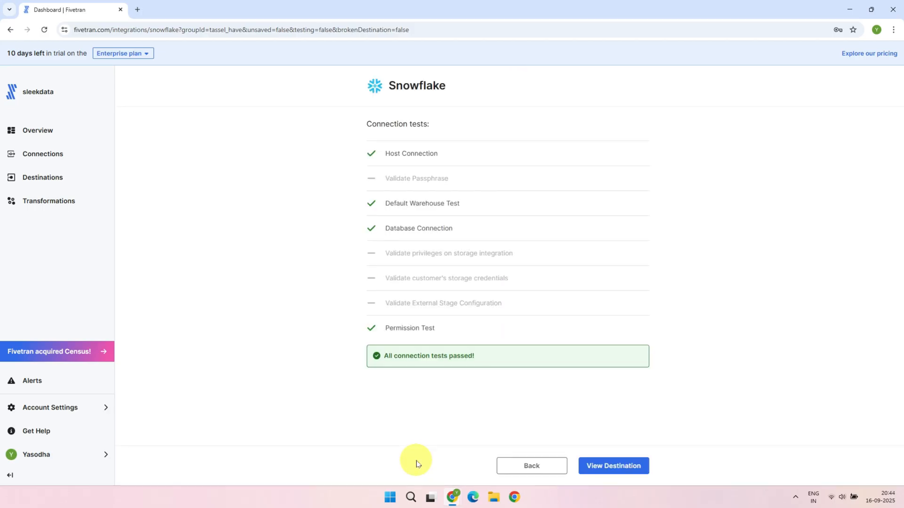
mouse_move(478, 389)
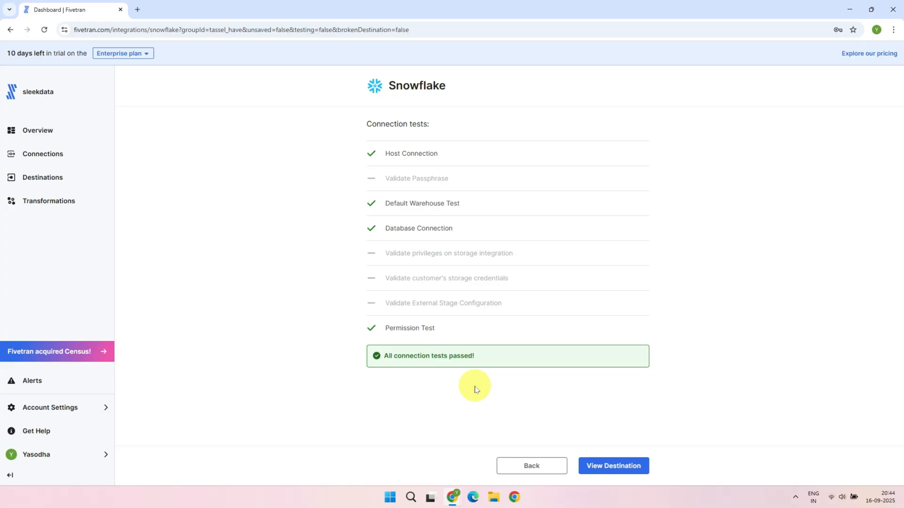
mouse_move(77, 158)
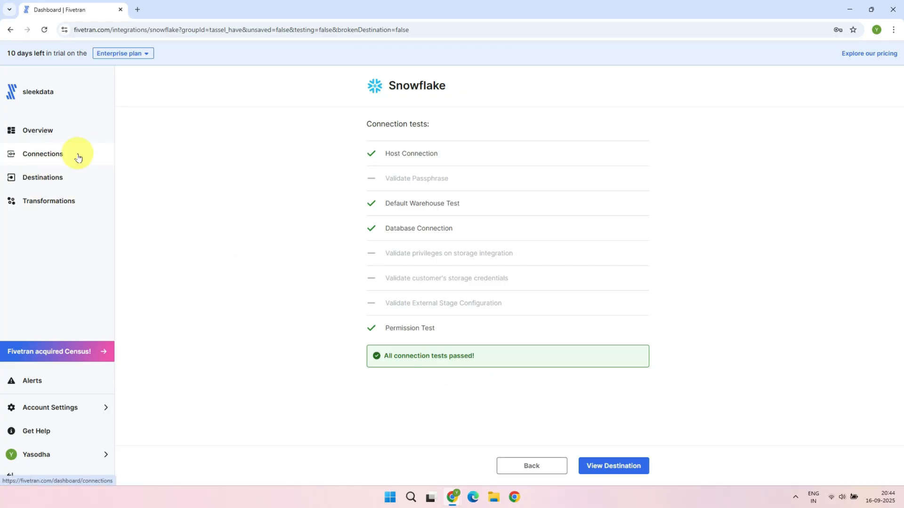
Step: Go to the Connections page listing the paused fivetran_metadata connection
click(42, 154)
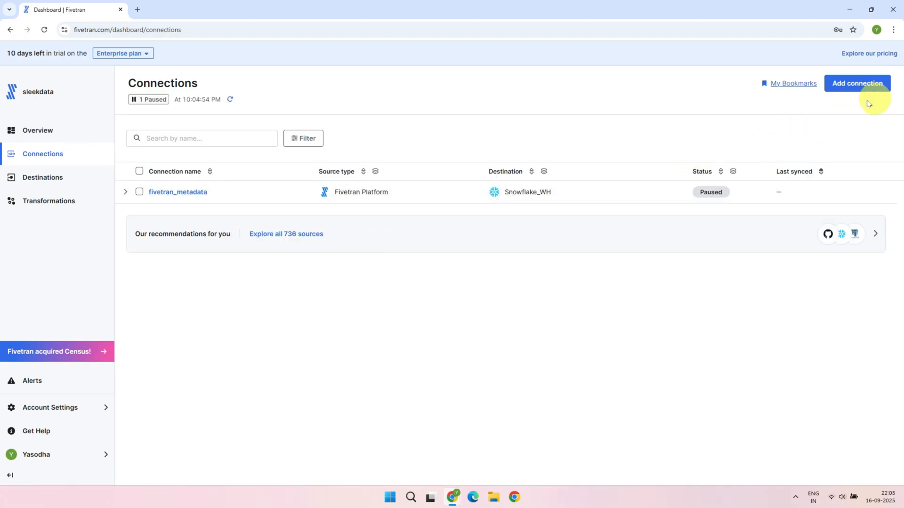
Step: Search the catalogue for 'post' and set up PostgreSQL with Snowflake_WH as destination
click(857, 83)
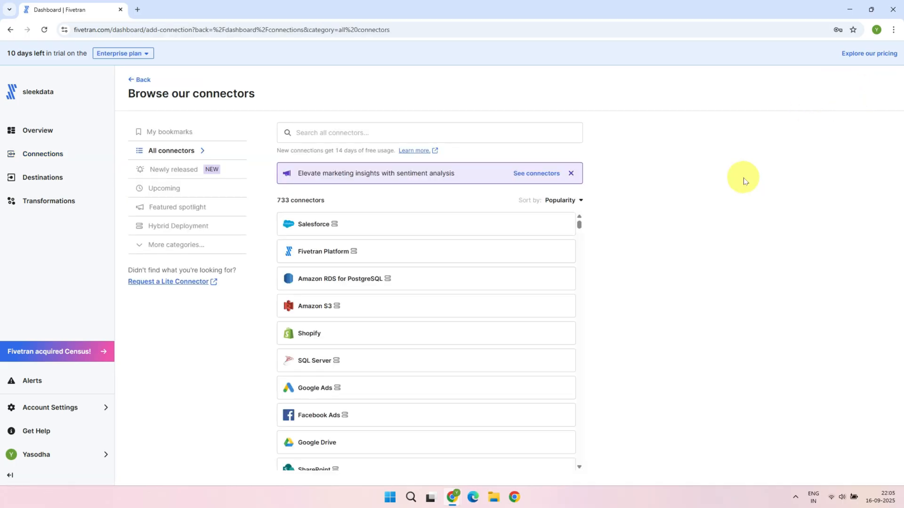
mouse_move(331, 205)
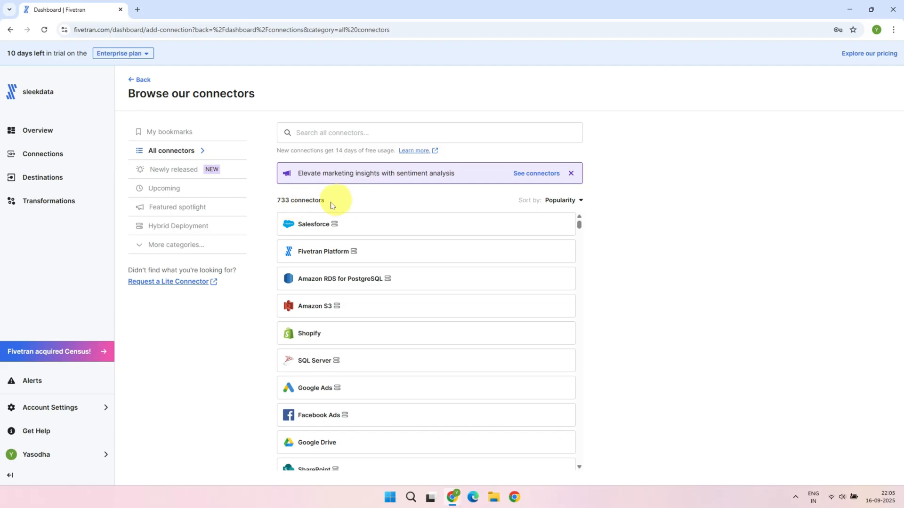
click(348, 133)
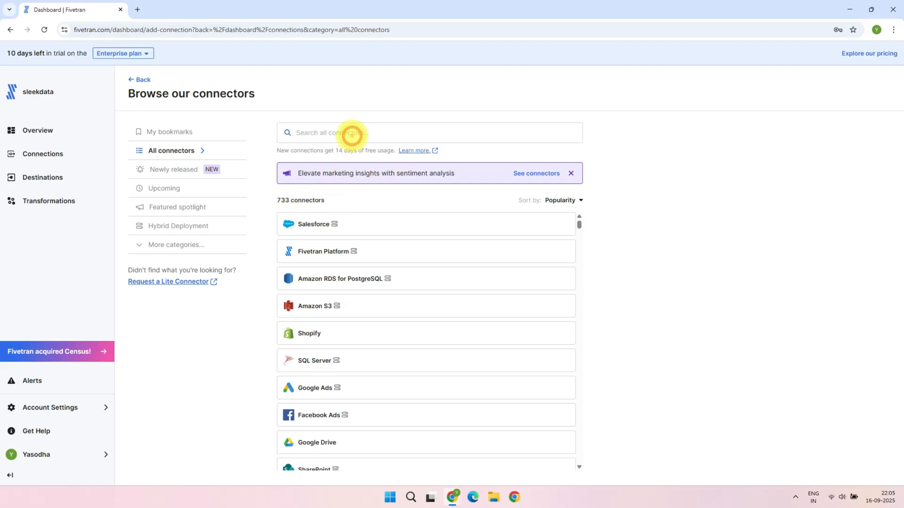
text(post)
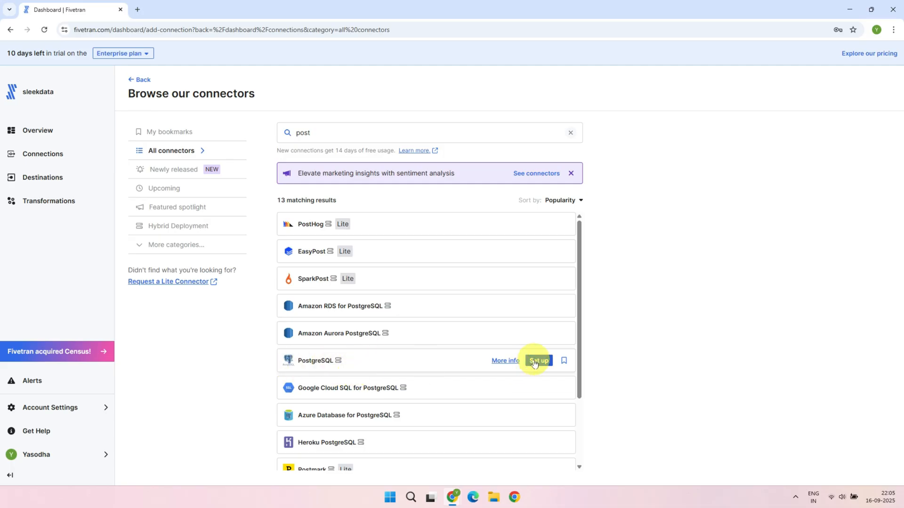
click(537, 360)
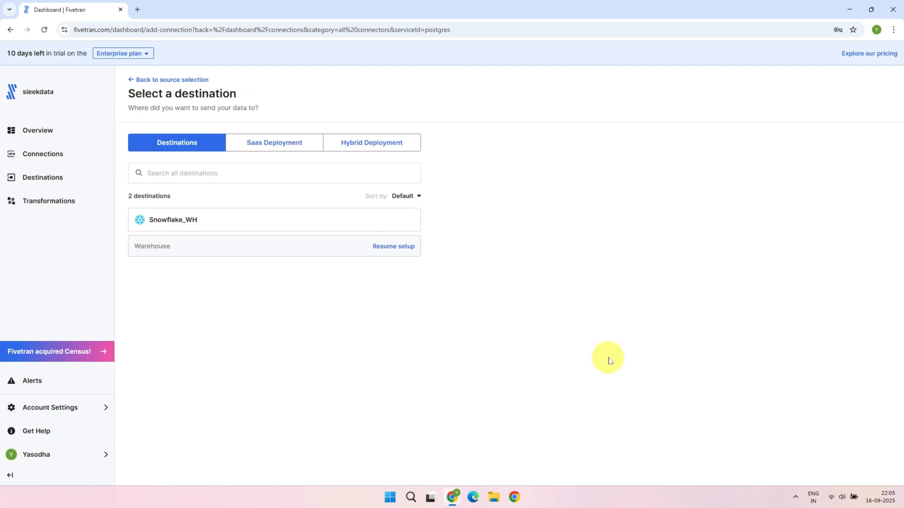
mouse_move(401, 219)
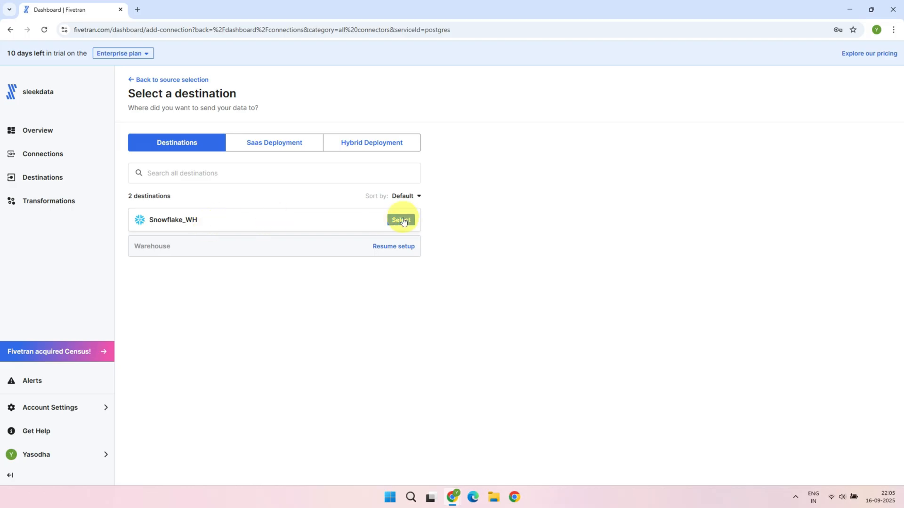
click(401, 219)
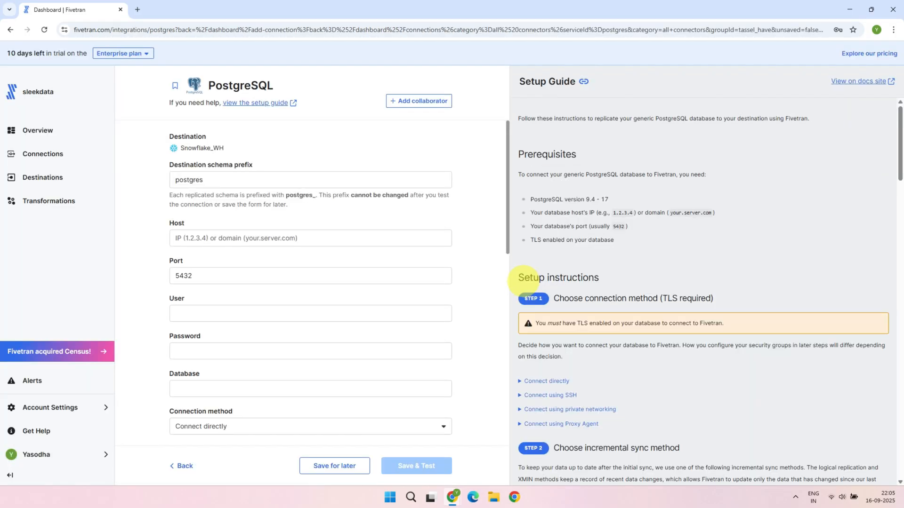
mouse_move(313, 185)
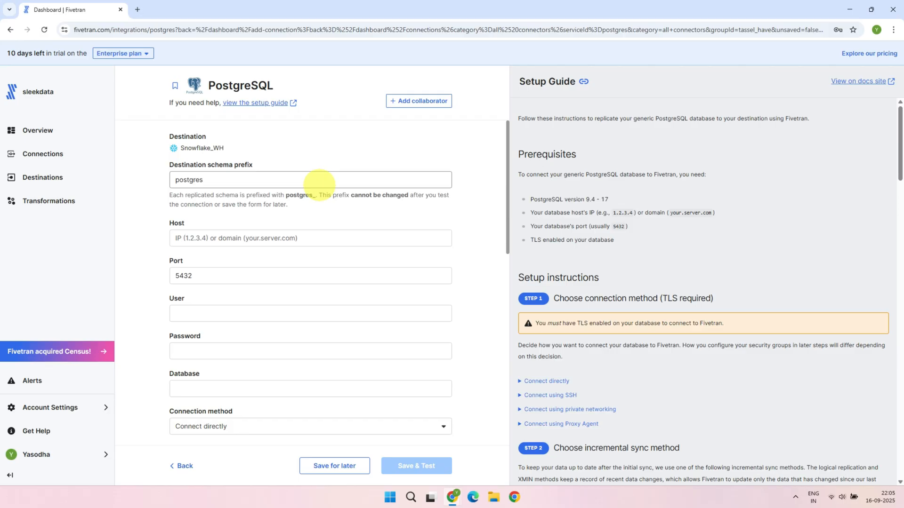
Step: Replace the destination schema prefix 'postgres' with 'landing'
text(landing)
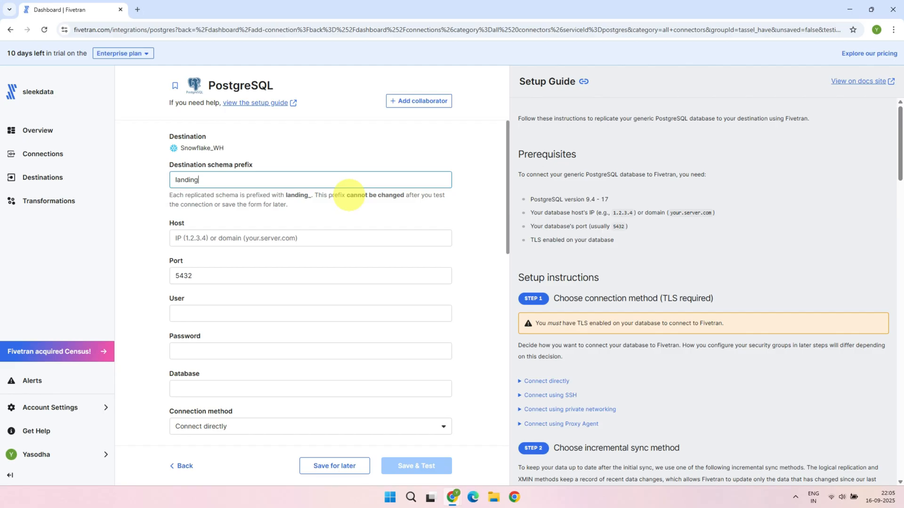
mouse_move(377, 289)
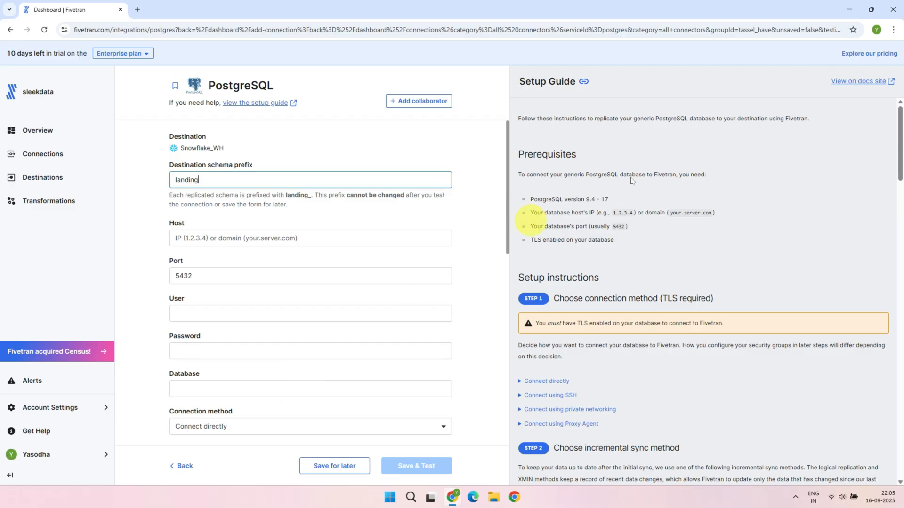
mouse_move(621, 273)
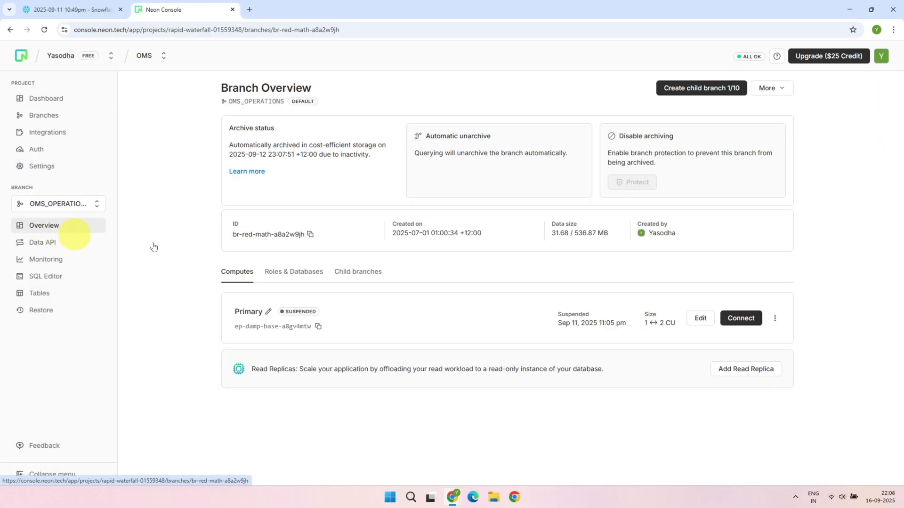
Step: Show the Primary compute's connection details on the Neon OMS_OPERATIONS branch overview
click(741, 318)
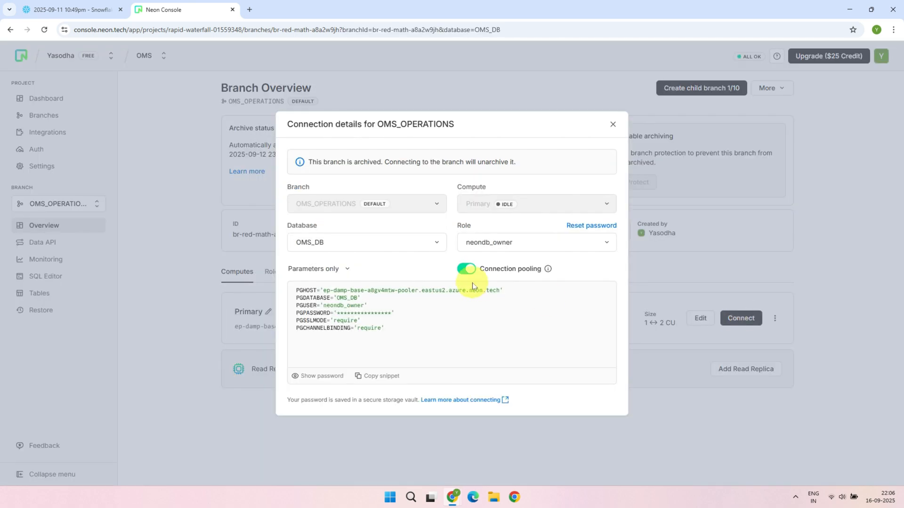
click(61, 10)
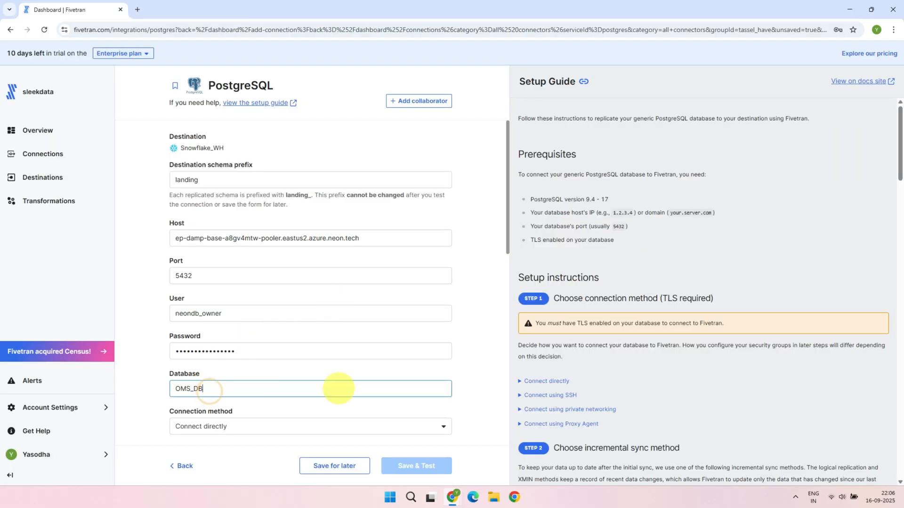
Step: Fill the form with Neon credentials, OMS_DB, fivetran_slot and fivetran_pub, scrolling down
scroll(down, 3)
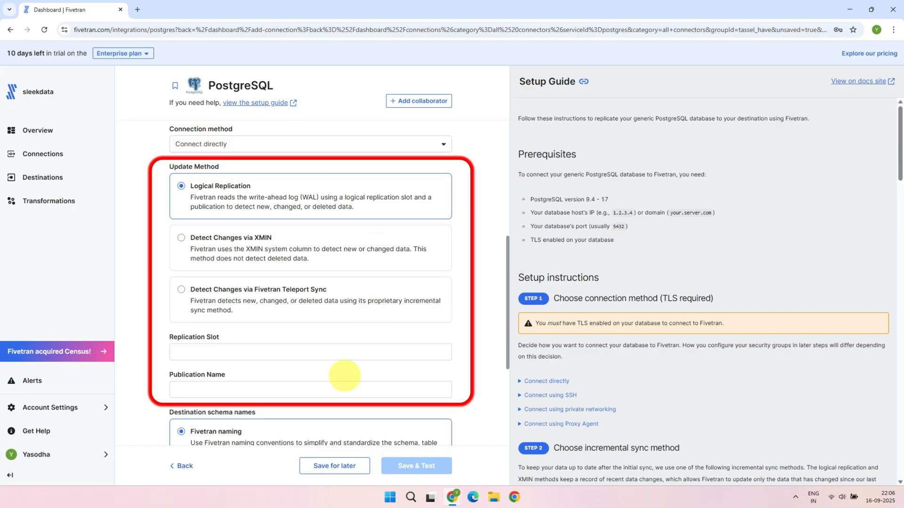
mouse_move(428, 359)
text(fivetran_pub)
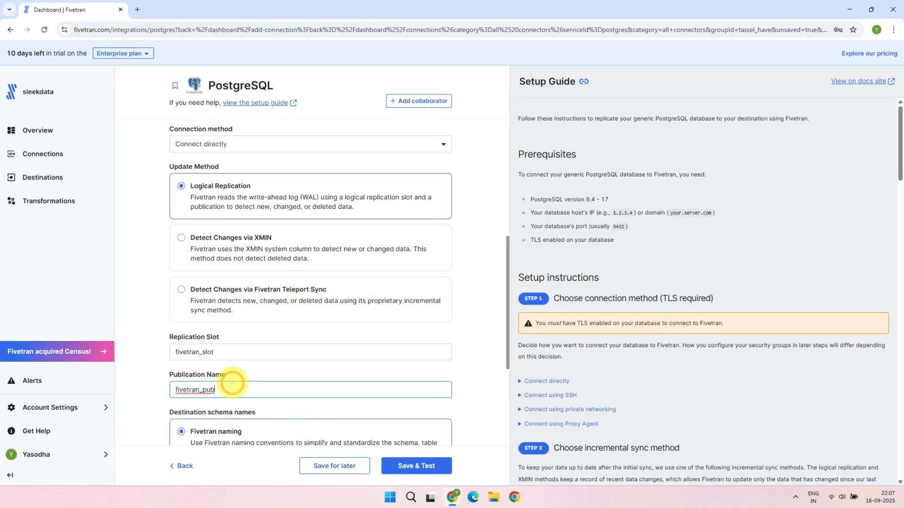
scroll(down, 3)
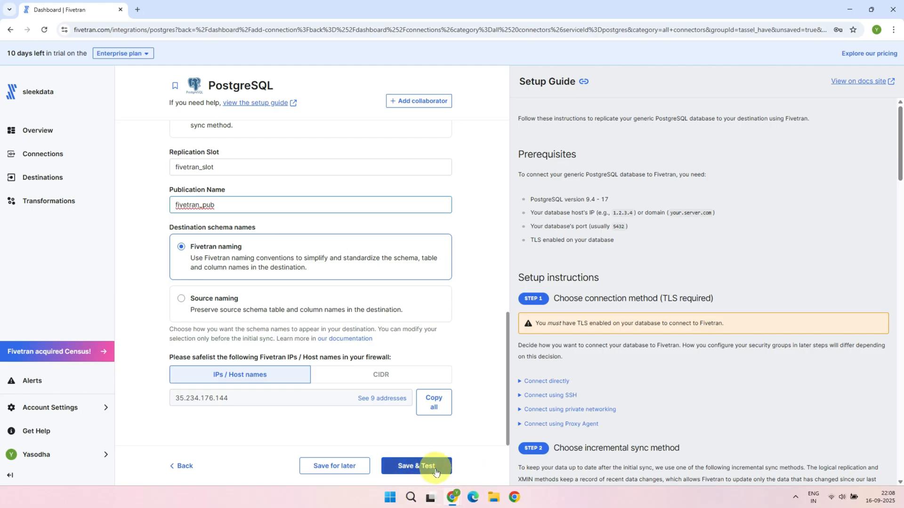
Step: Save and test the PostgreSQL connection, then continue past the configuration-values warning
click(416, 466)
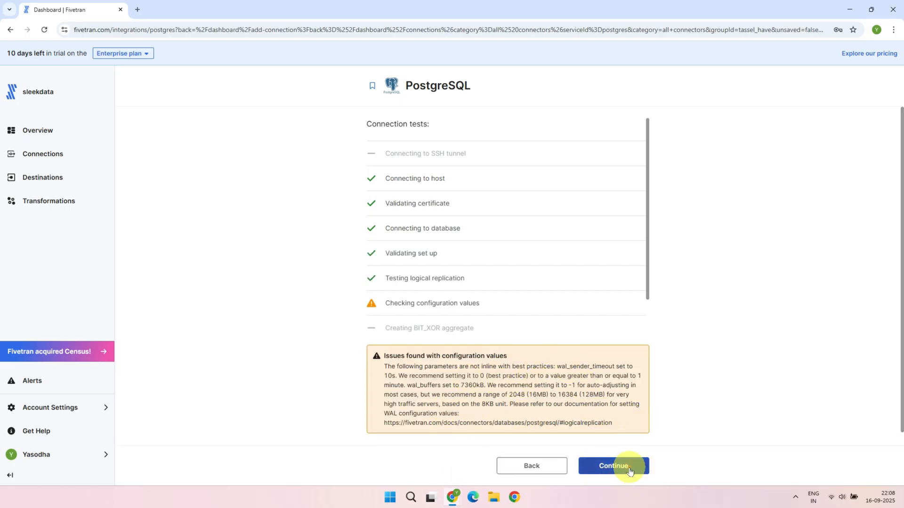
click(613, 466)
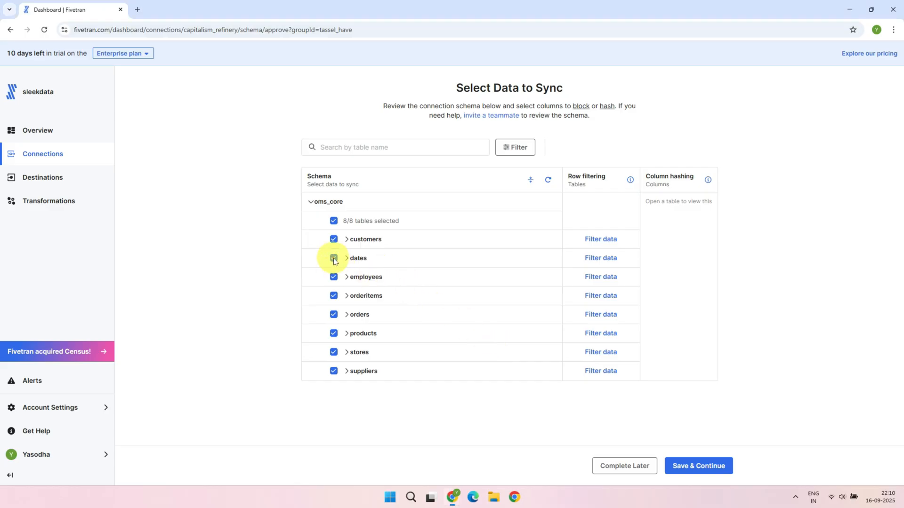
mouse_move(337, 343)
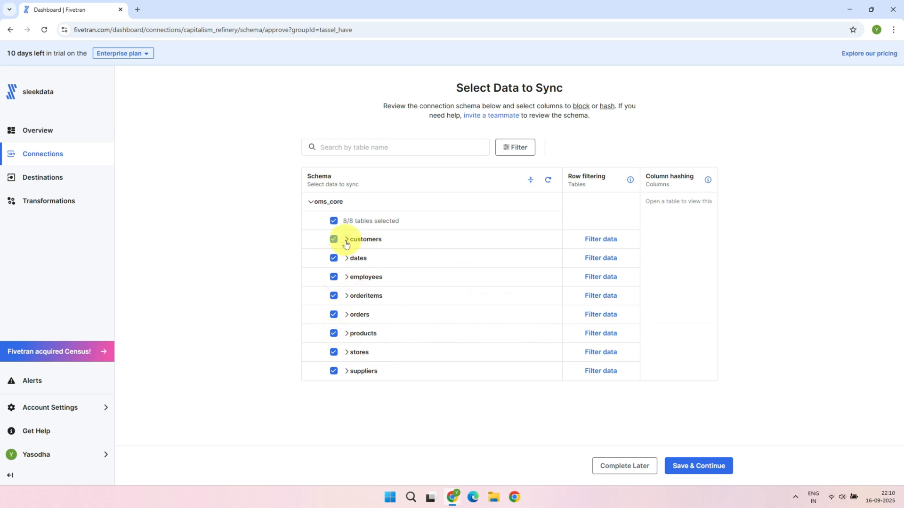
Step: Peek at customers' columns, then start and cancel an updated_at row filter on orders
click(346, 239)
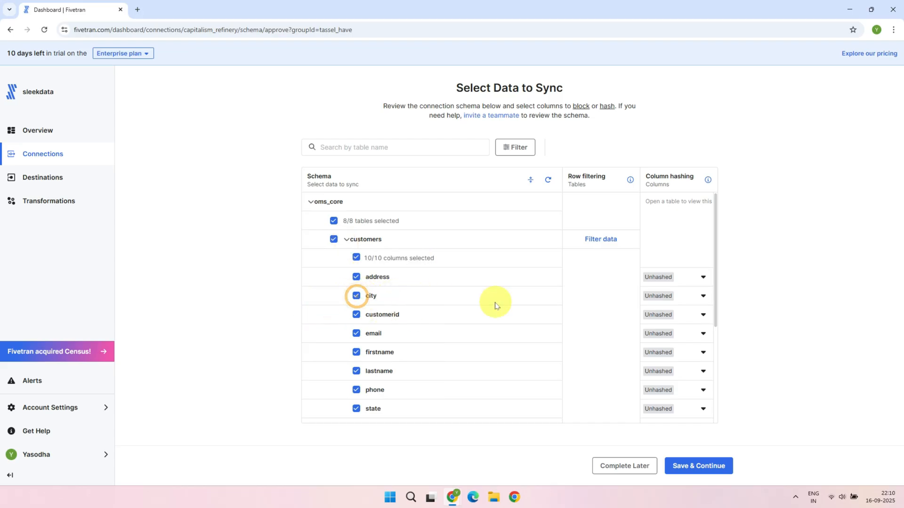
click(344, 240)
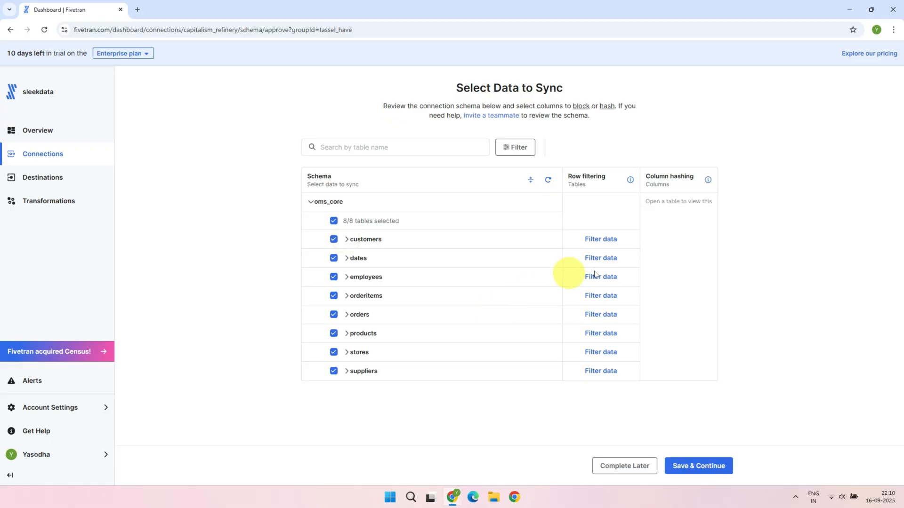
mouse_move(621, 304)
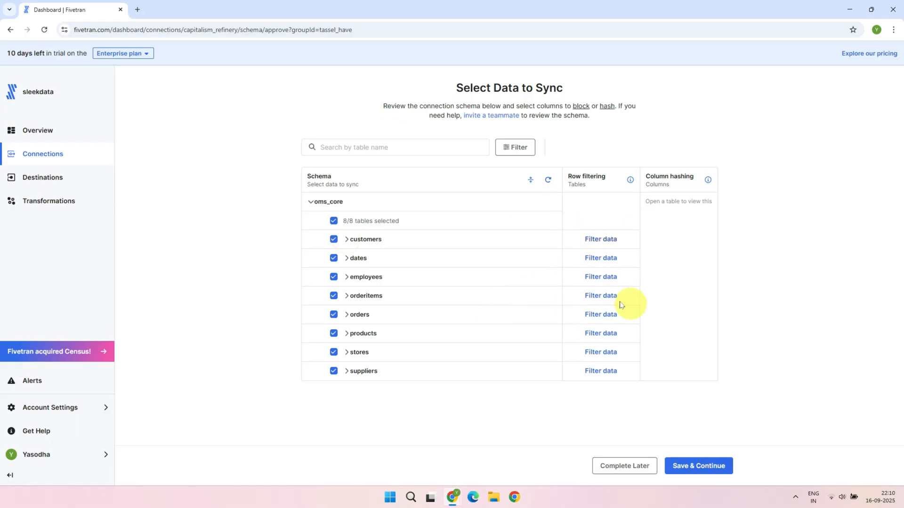
click(600, 314)
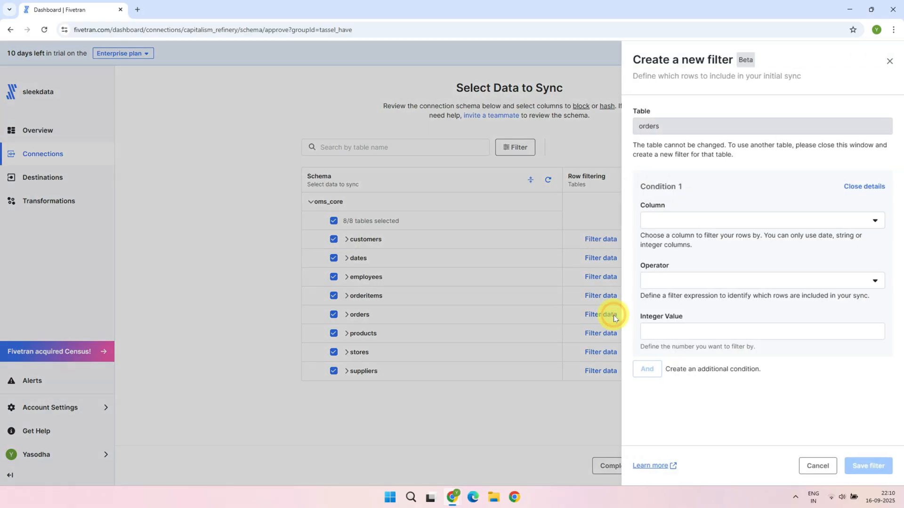
click(761, 220)
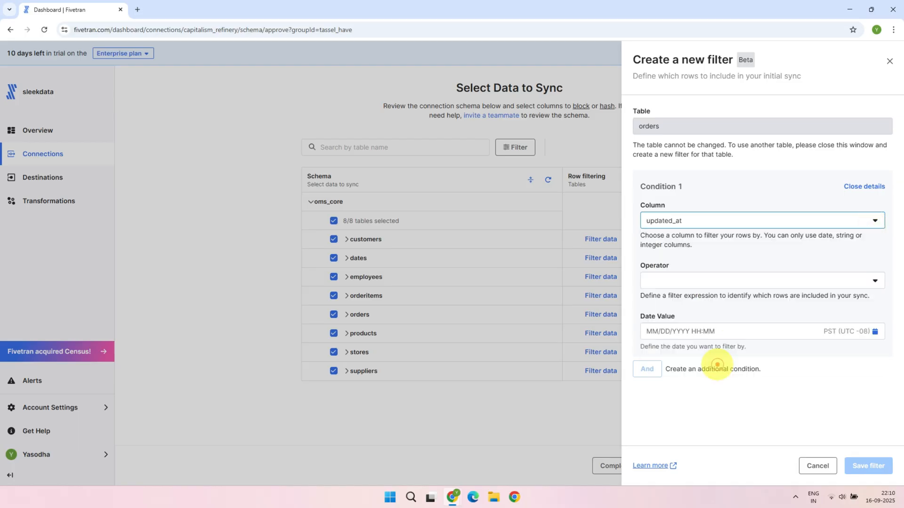
click(762, 280)
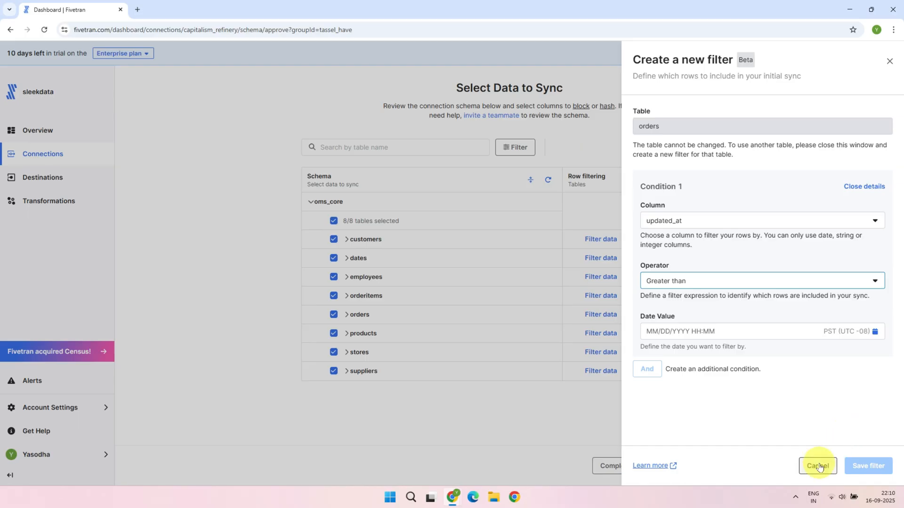
click(828, 465)
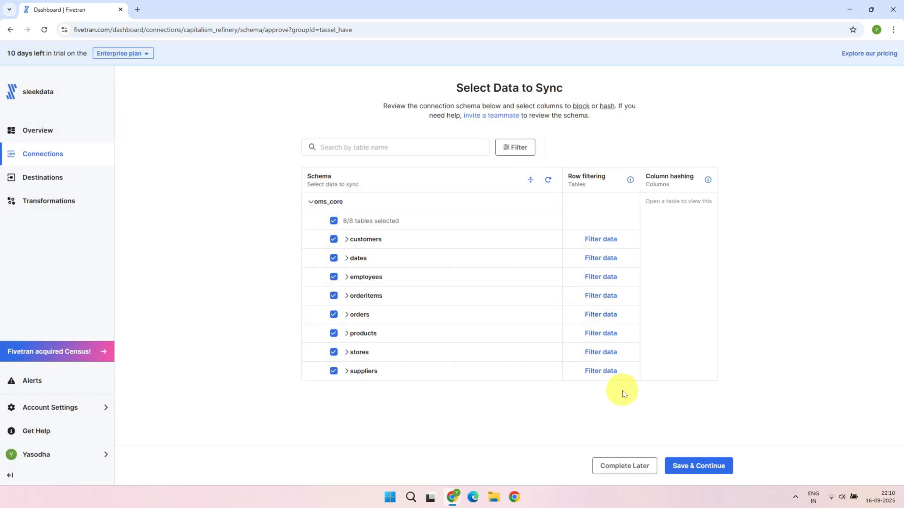
Step: Keep the customers phone column unhashed and save the eight-table selection
click(345, 239)
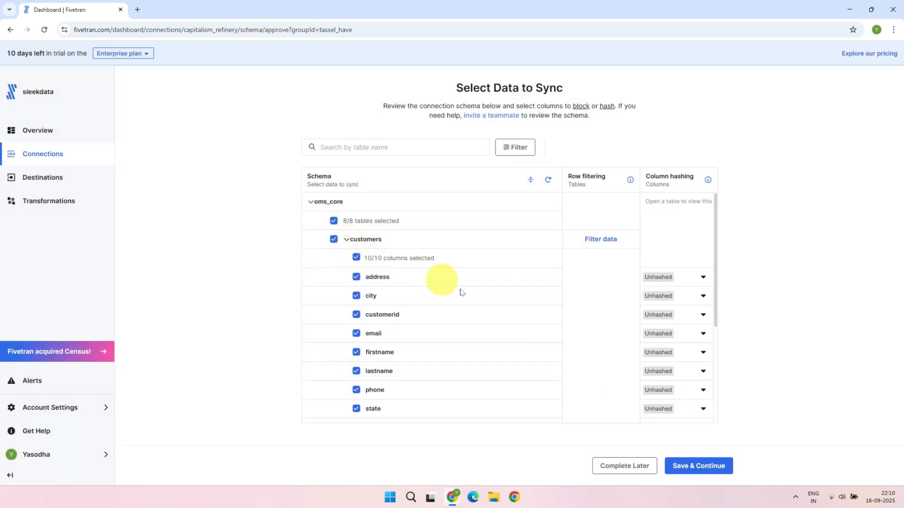
click(702, 390)
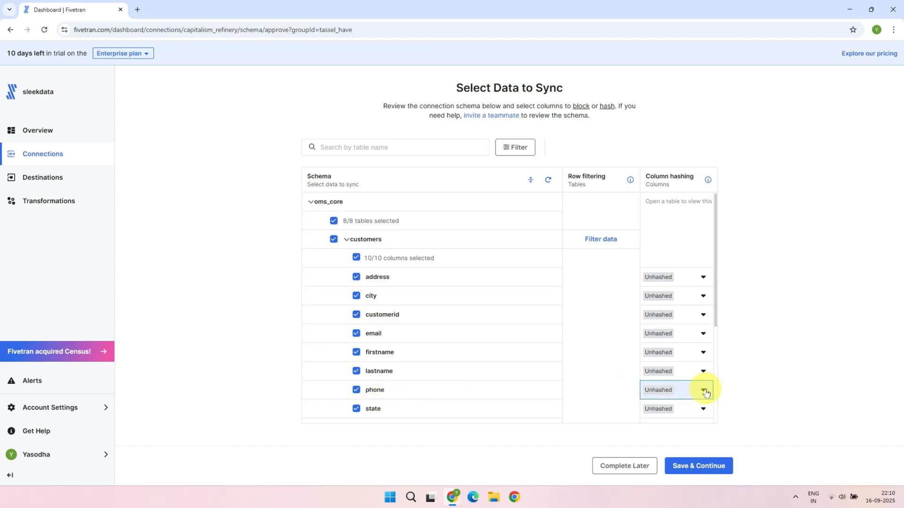
click(703, 389)
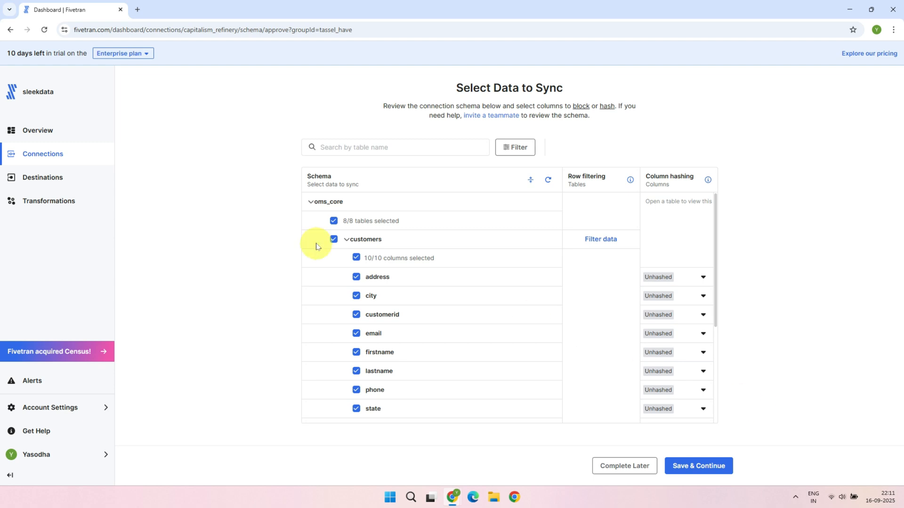
click(345, 240)
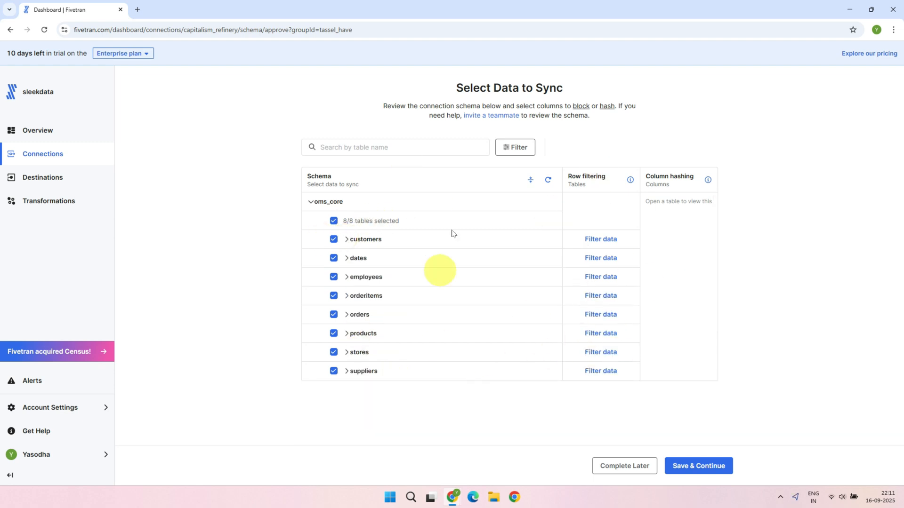
click(699, 466)
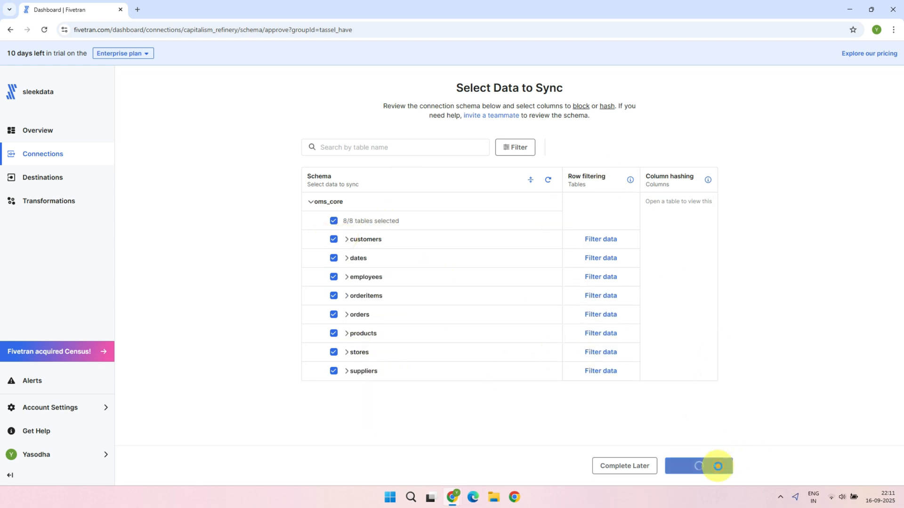
Step: Keep 'Allow all' for schema changes, creating the paused landing connection
click(700, 466)
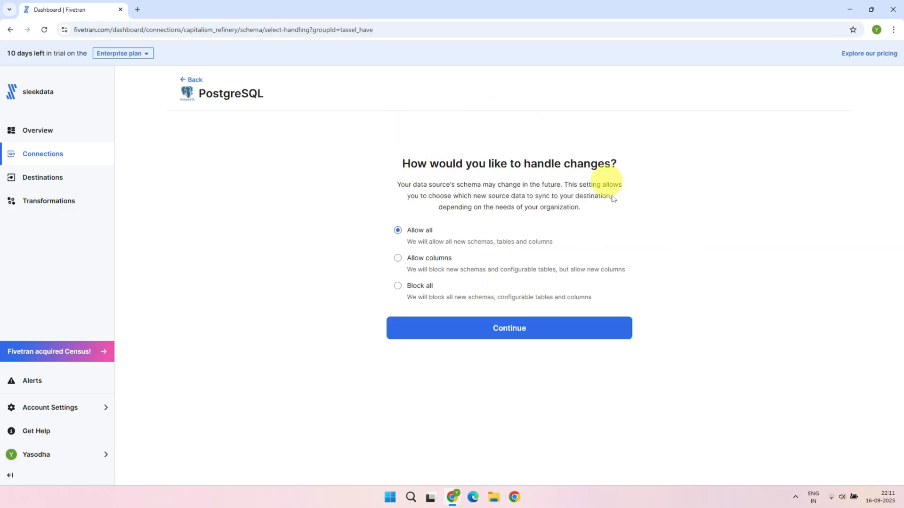
mouse_move(609, 237)
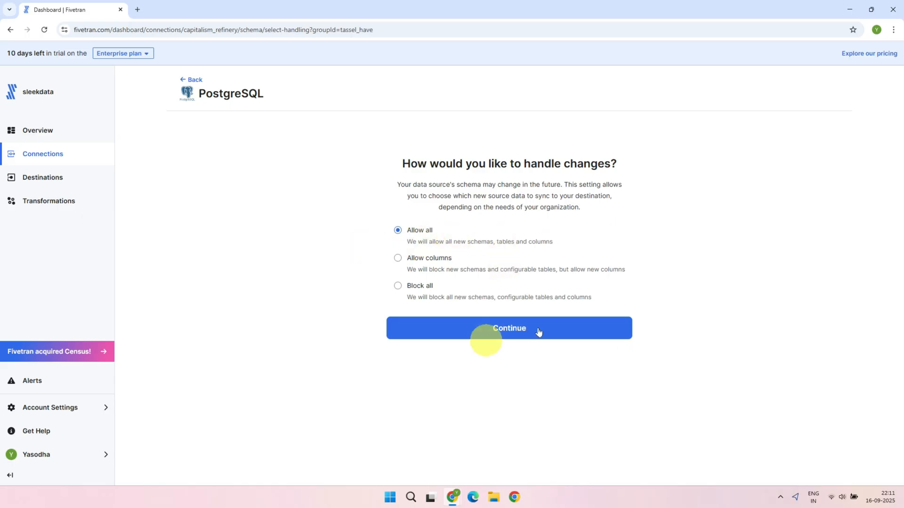
click(509, 328)
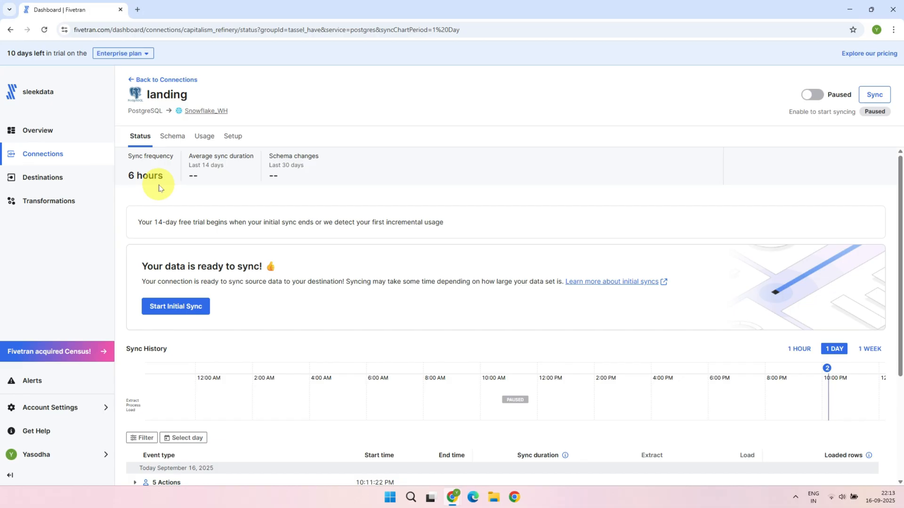
Step: Check Setup shows 6-hour frequency, Allow all and standard delay sensitivity, then return to Status
click(233, 136)
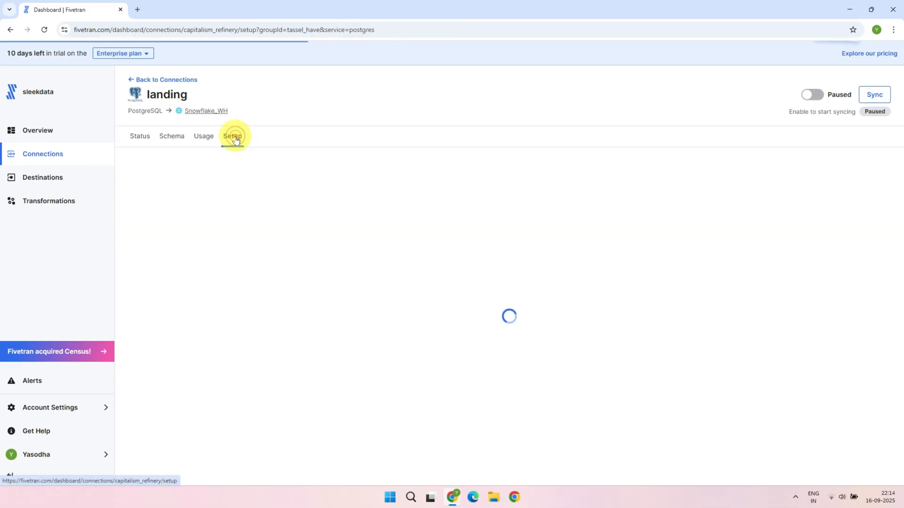
click(232, 136)
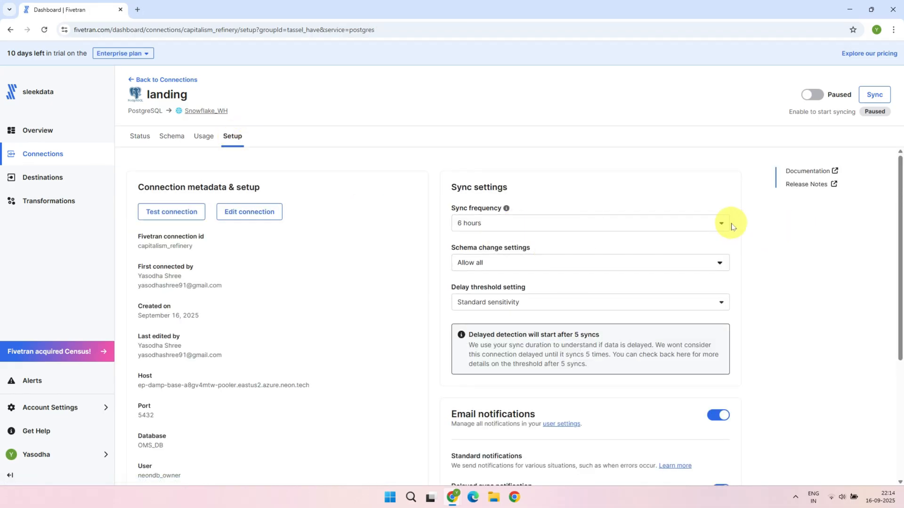
click(721, 223)
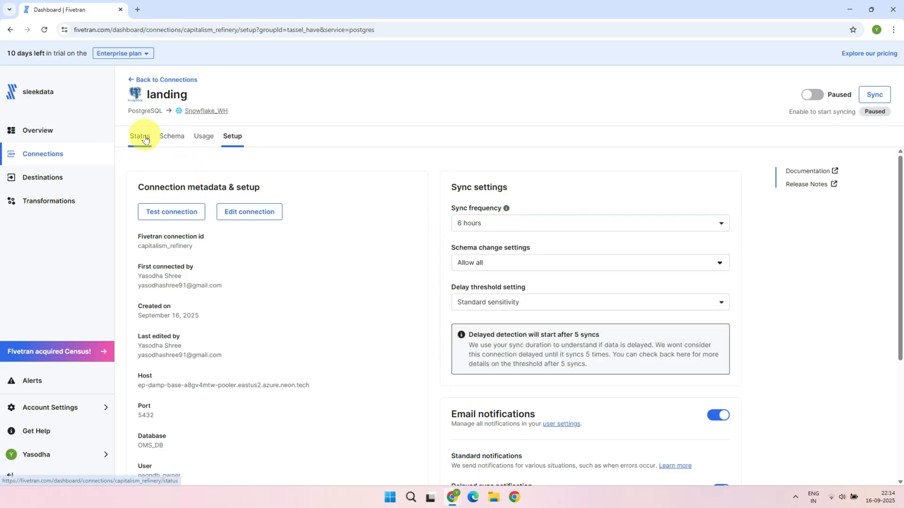
click(139, 136)
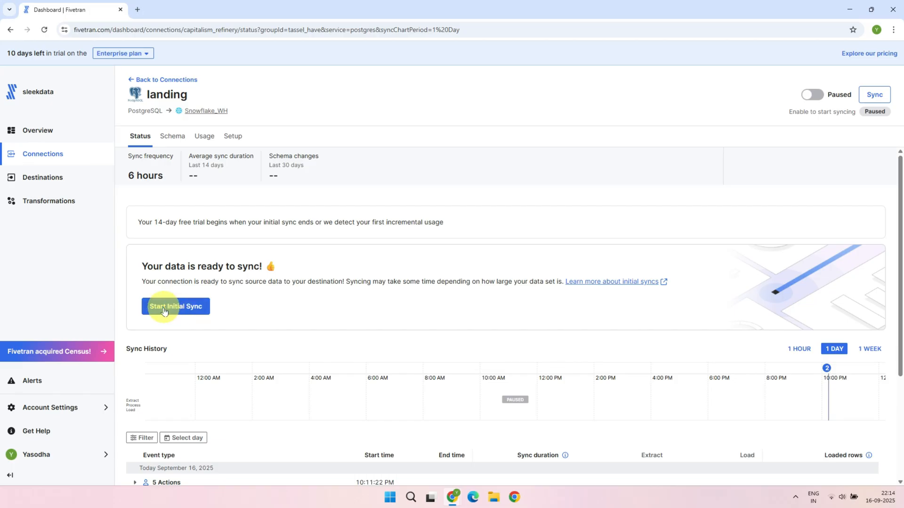
Step: Start the landing connection's initial sync from its Status tab
click(175, 307)
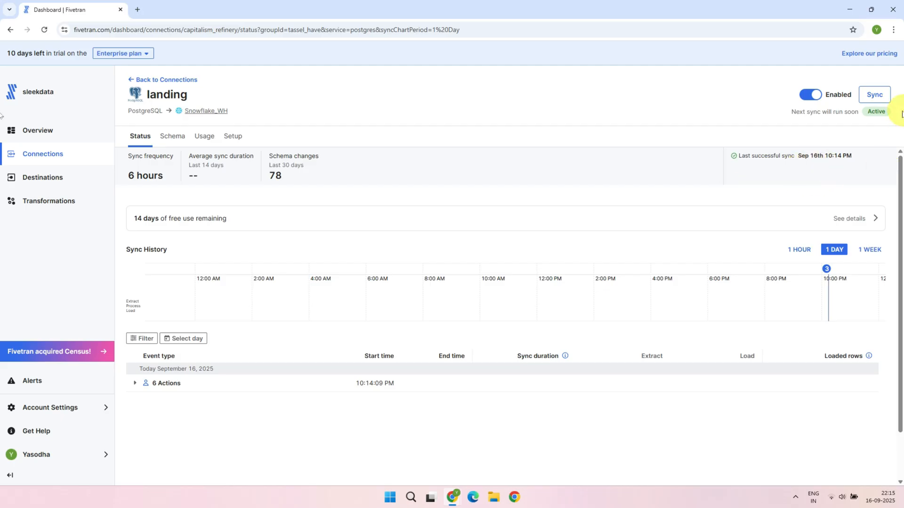
mouse_move(768, 179)
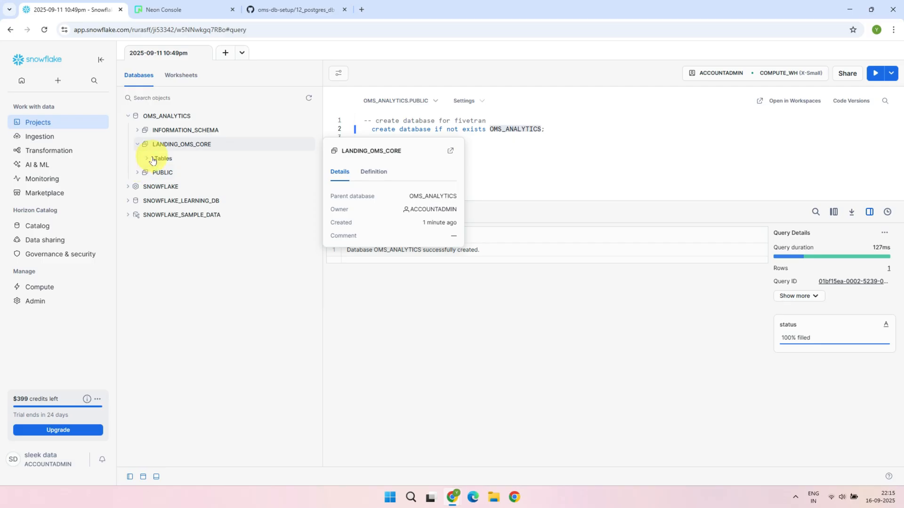
Step: List LANDING_OMS_CORE tables, copy CUSTOMERS' name and write 'select * from OMS_ANALYTICS.LANDING_OMS_CORE.CUSTOMERS;'
click(146, 158)
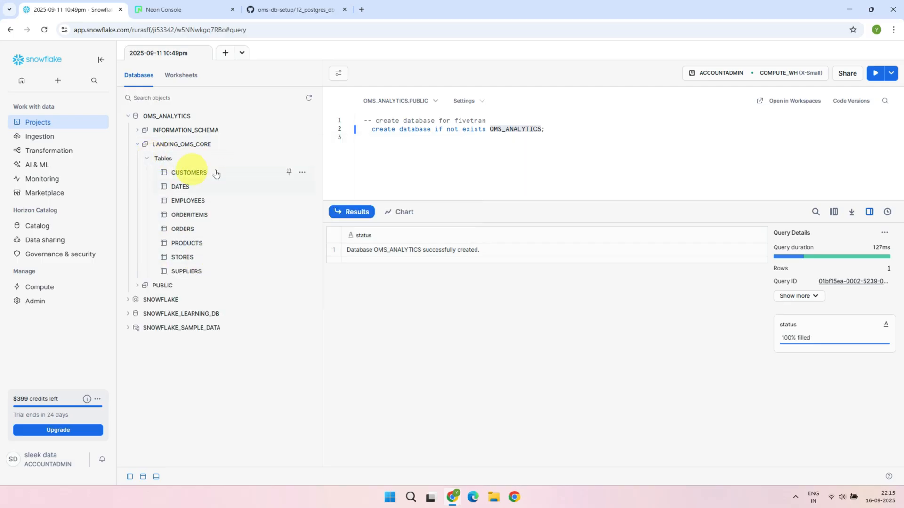
mouse_move(185, 225)
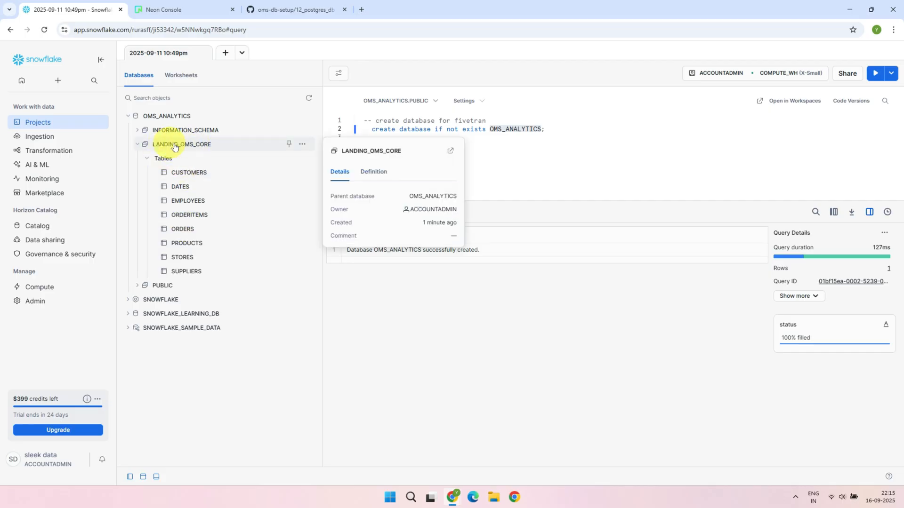
click(307, 173)
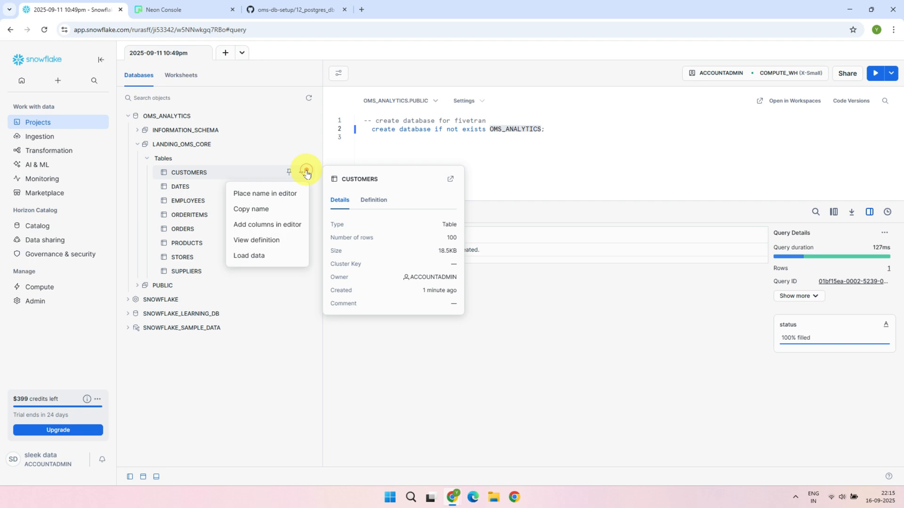
click(250, 210)
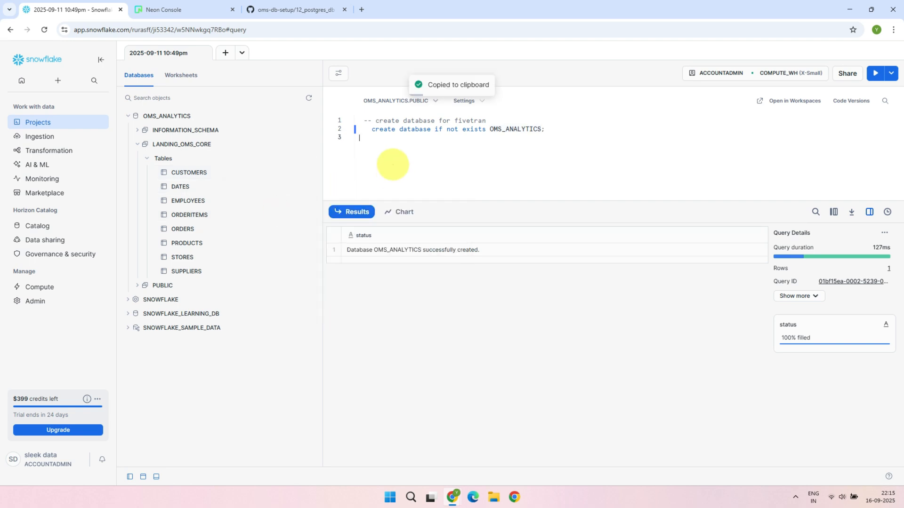
text(select * from OMS_ANALYTICS.LANDING_OMS_CORE.CUSTOMERS;)
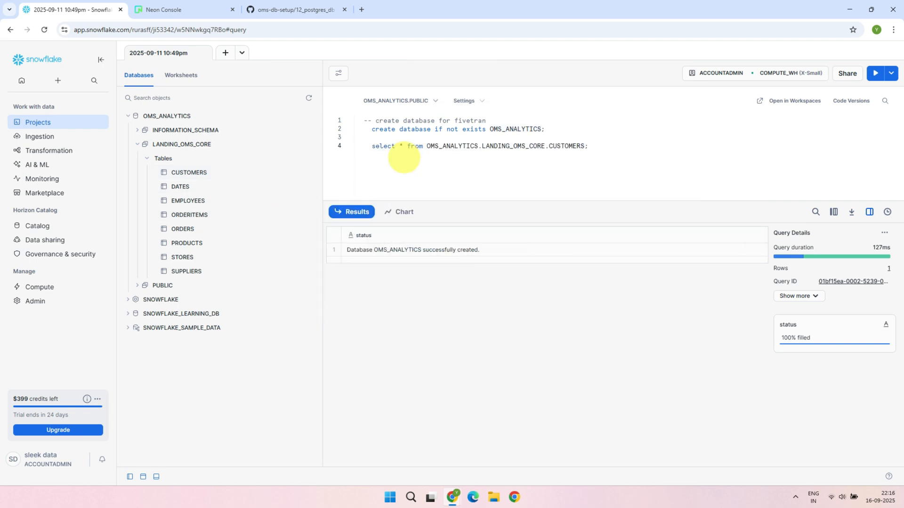
click(877, 73)
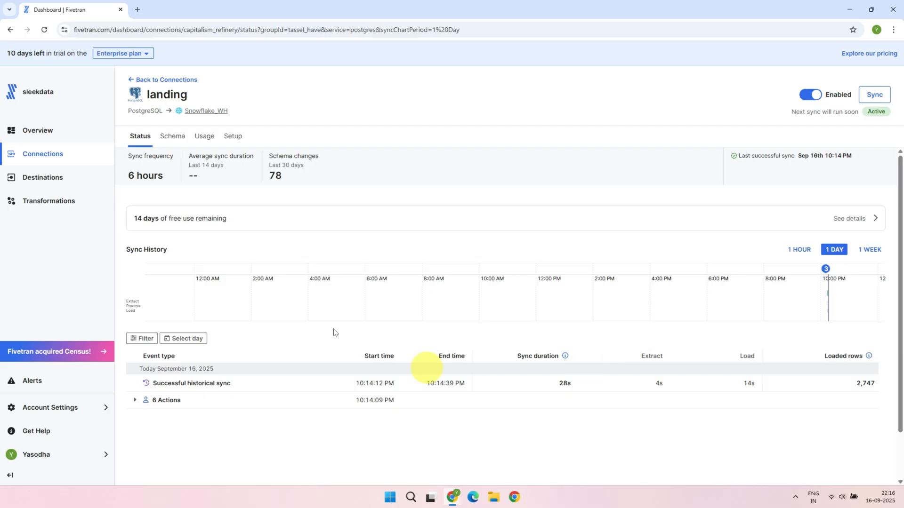
mouse_move(591, 216)
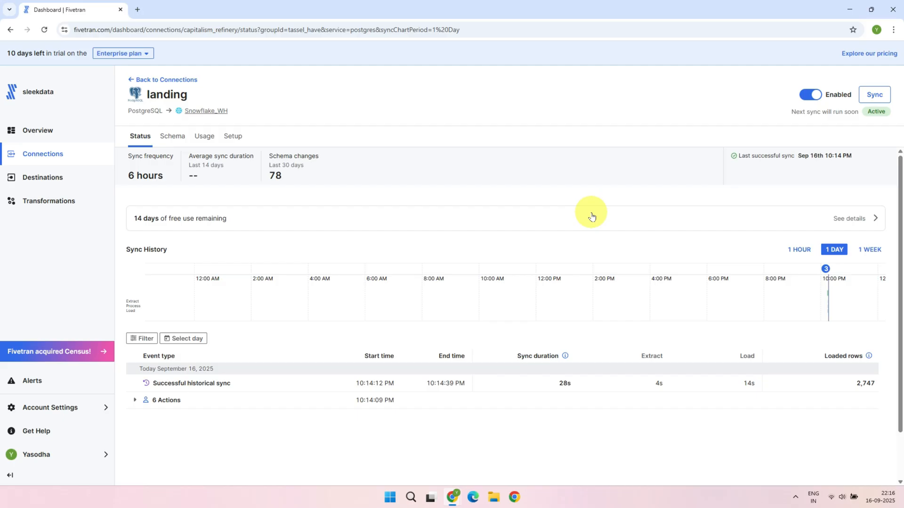
mouse_move(24, 226)
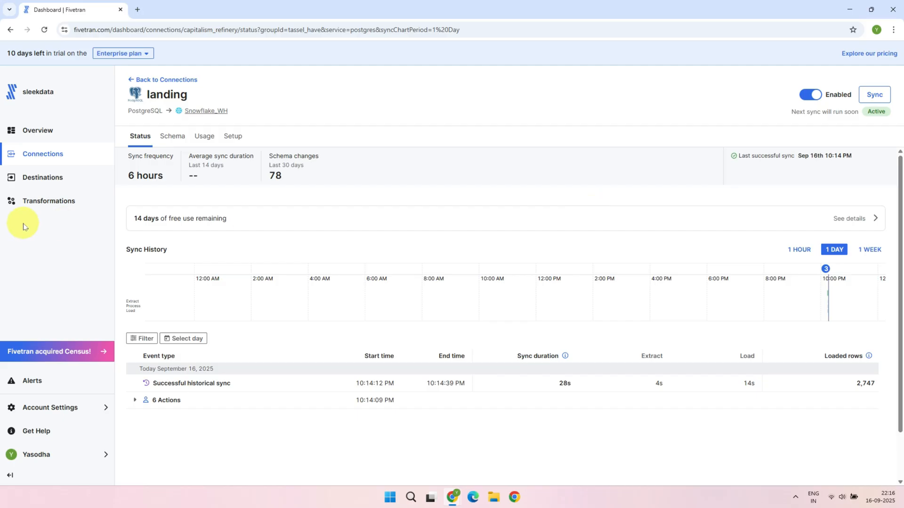
Step: After confirming 2,747 rows synced, go to the Transformations page in the sidebar
click(48, 201)
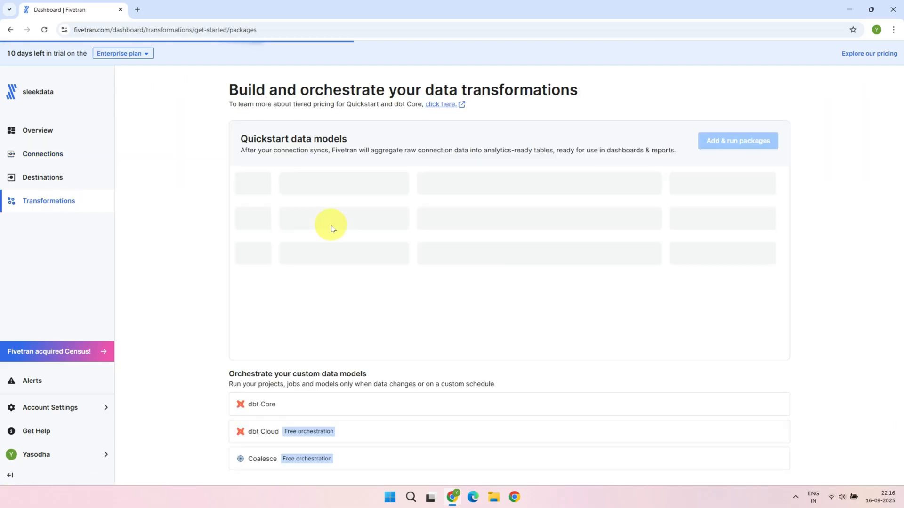